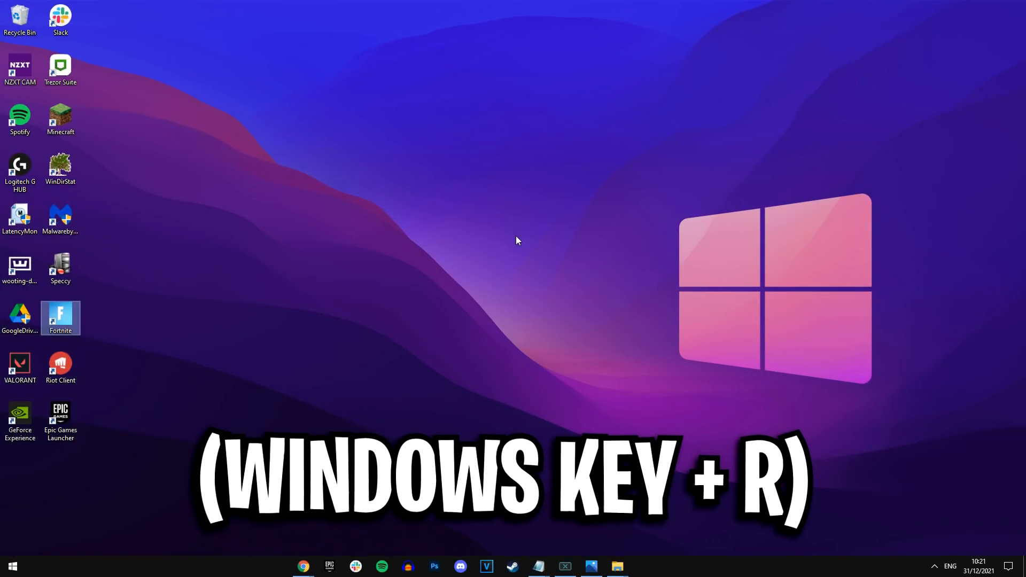
Step: Run %localappdata% to open the Local AppData folder in File Explorer
{"action": "key", "text": "Win+r"}
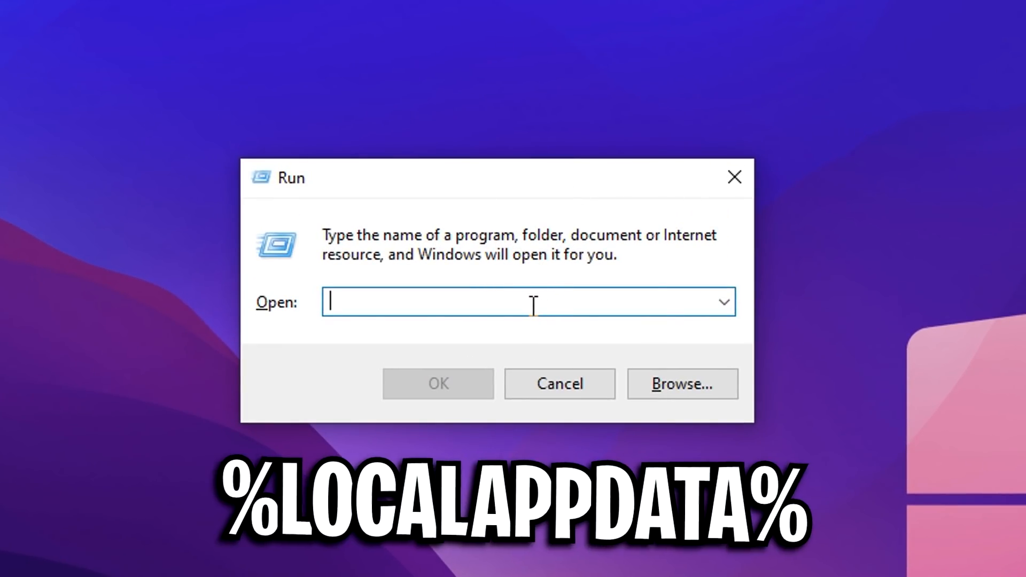
{"action": "type", "text": "%localappdata%"}
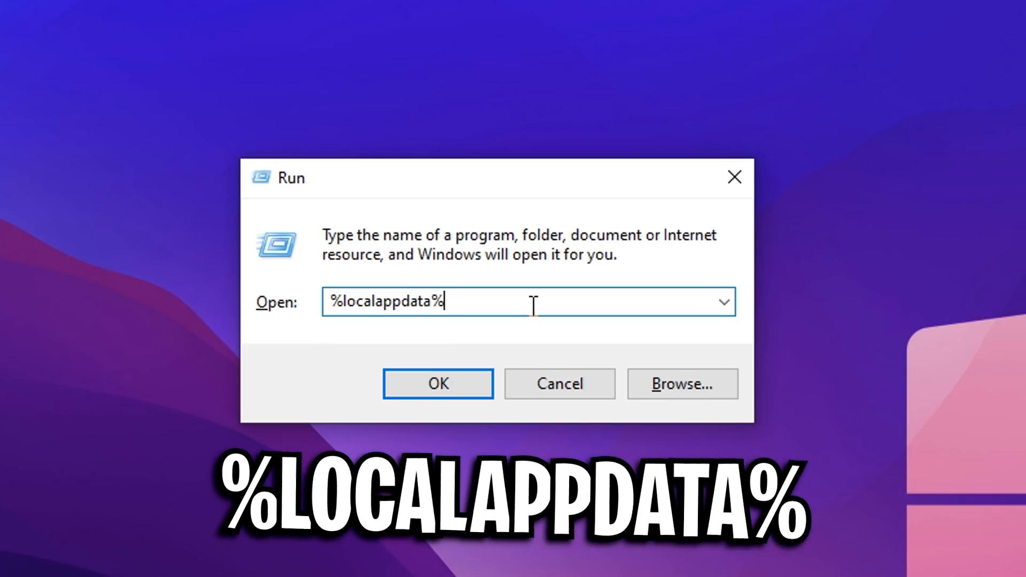
{"action": "left_click", "coordinate": [437, 384]}
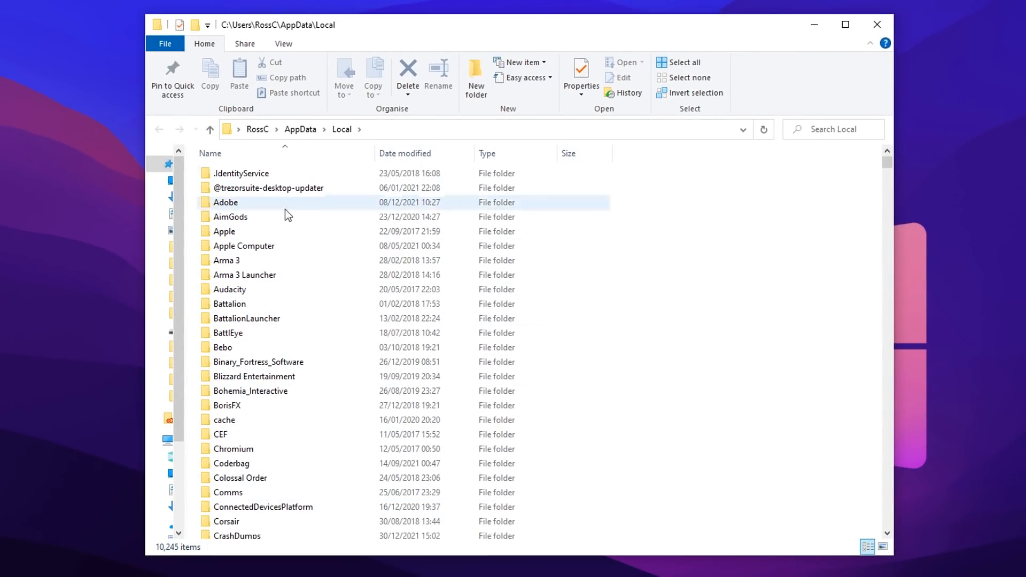
Step: Navigate into FortniteGame > Saved toward the WindowsClient config folder
{"action": "left_click", "coordinate": [243, 275]}
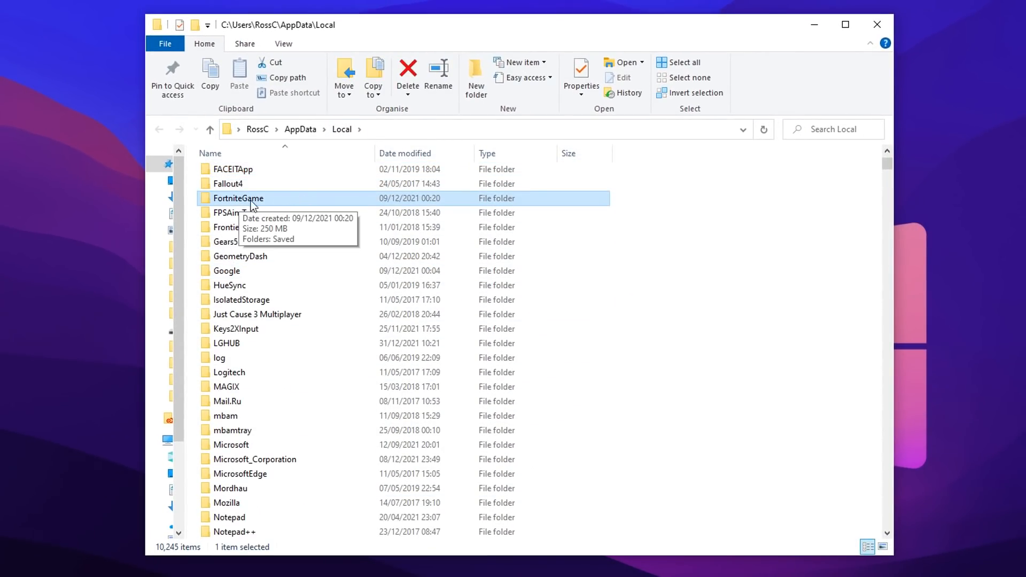
{"action": "double_click", "coordinate": [237, 198]}
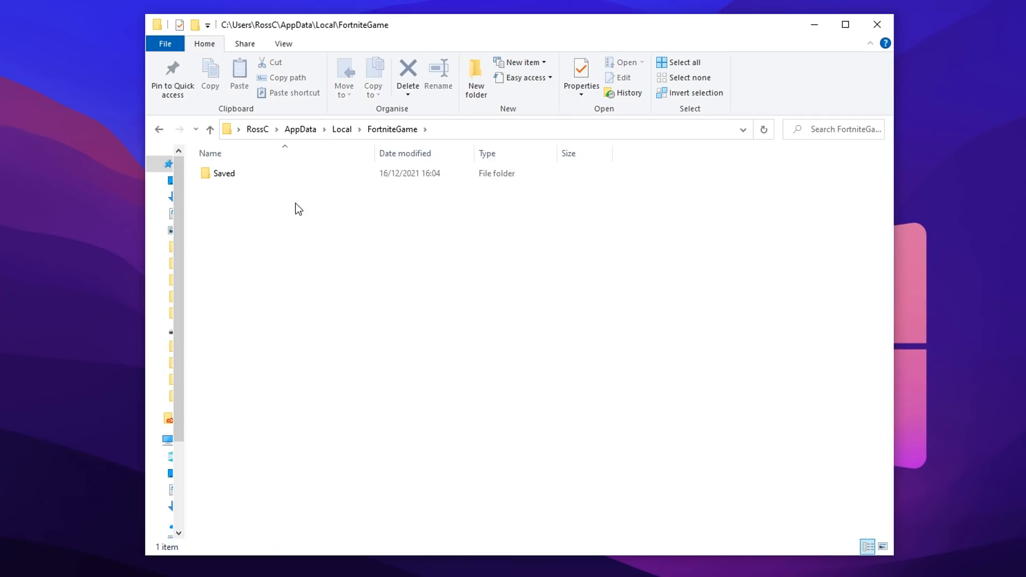
{"action": "double_click", "coordinate": [223, 173]}
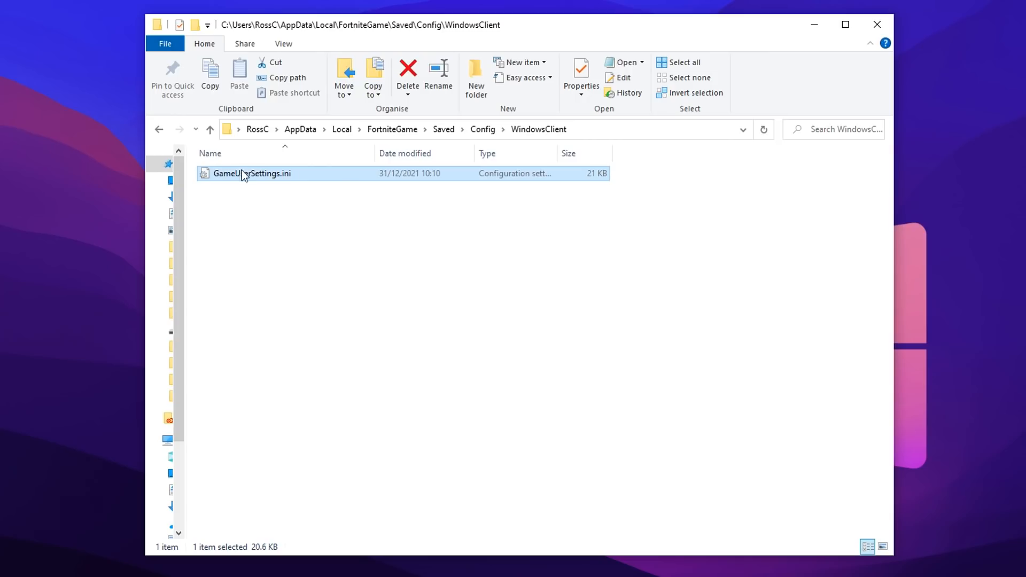
{"action": "mouse_move", "coordinate": [218, 182]}
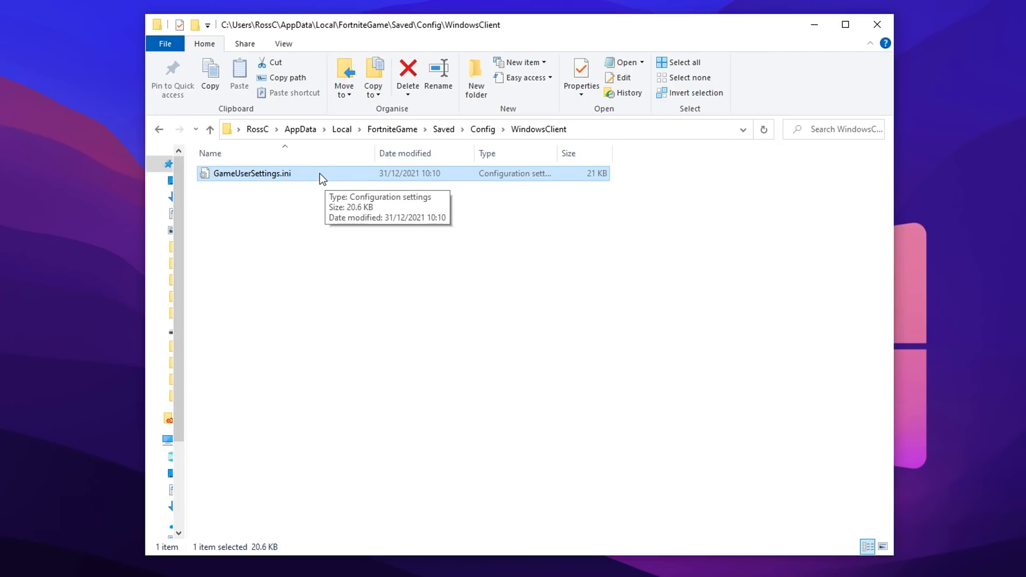
{"action": "mouse_move", "coordinate": [419, 182]}
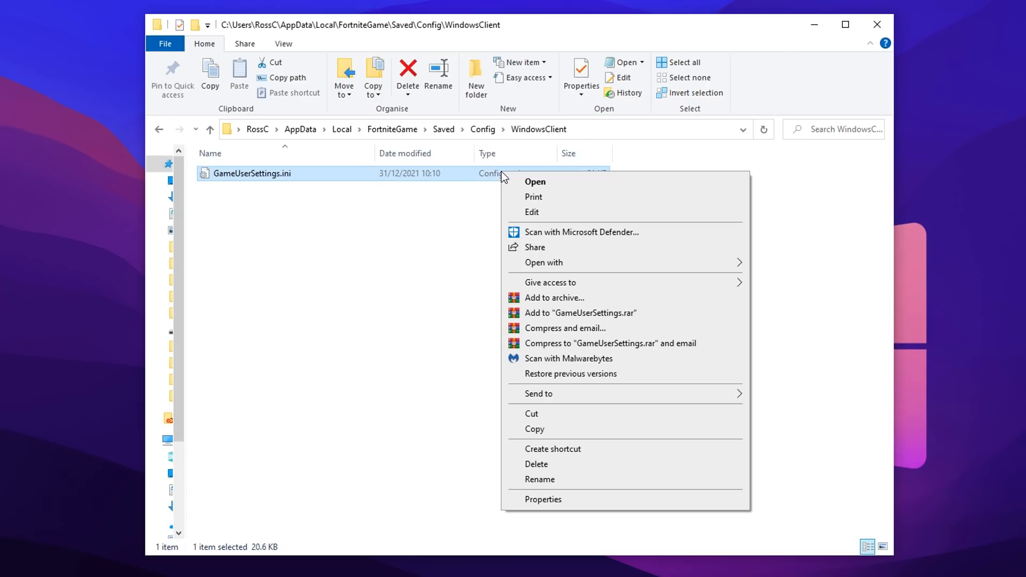
Step: Confirm GameUserSettings.ini's Read-only attribute is unchecked and close its properties
{"action": "left_click", "coordinate": [543, 499]}
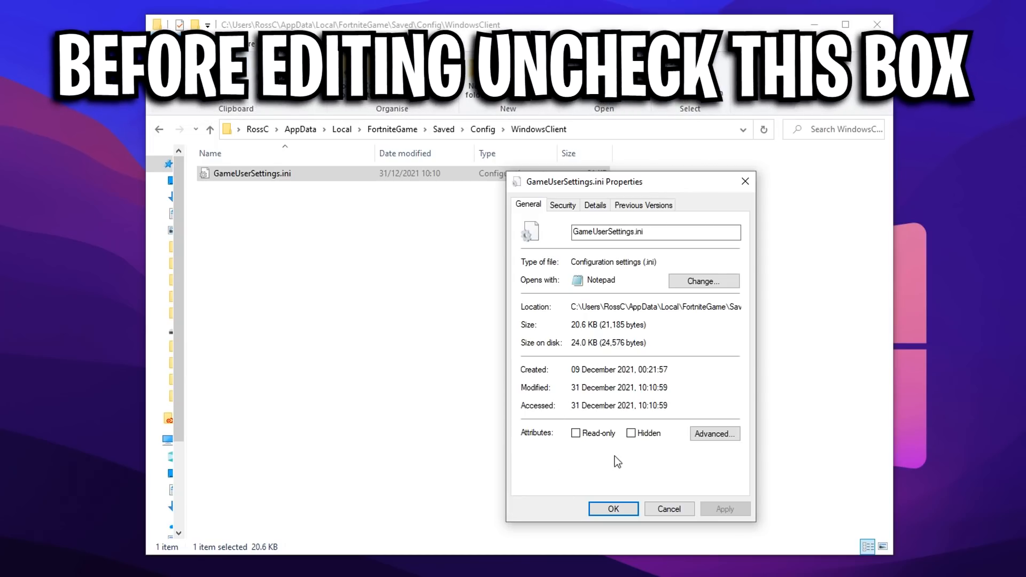
{"action": "mouse_move", "coordinate": [515, 409]}
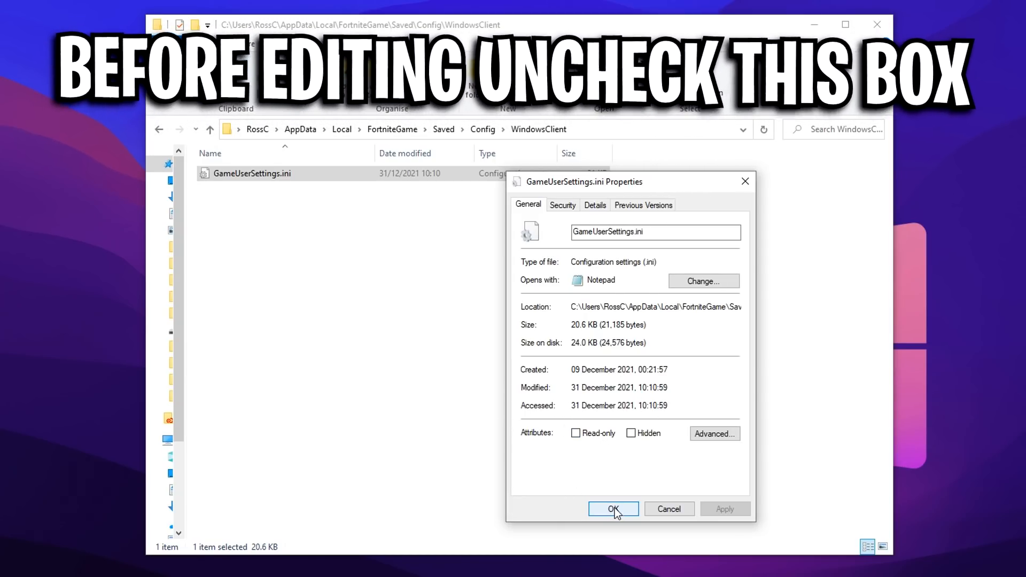
{"action": "left_click", "coordinate": [614, 509]}
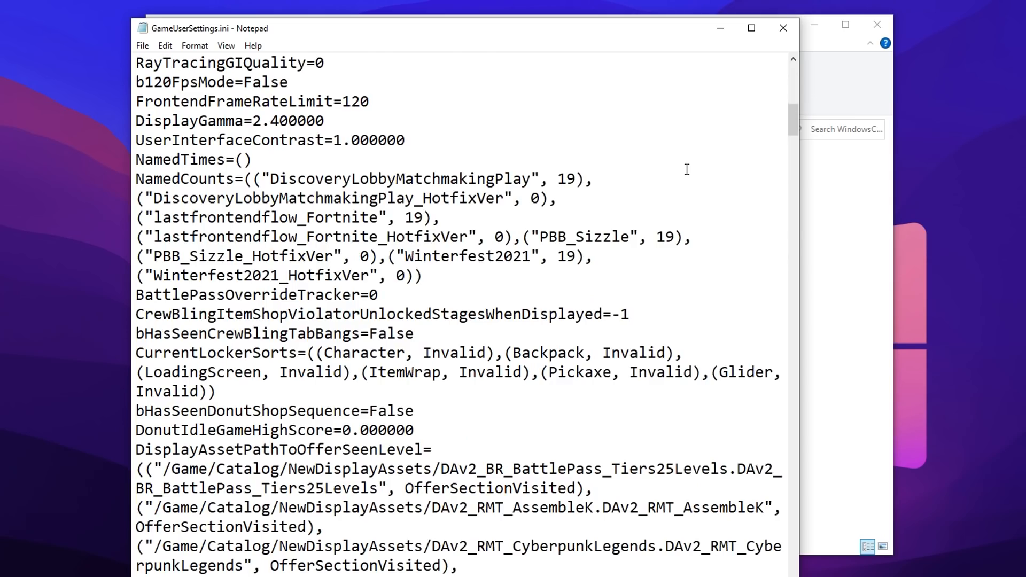
Step: Set ResolutionSizeX/Y in GameUserSettings.ini to 1400 by 1050
{"action": "scroll", "scroll_direction": "down", "scroll_amount": 3}
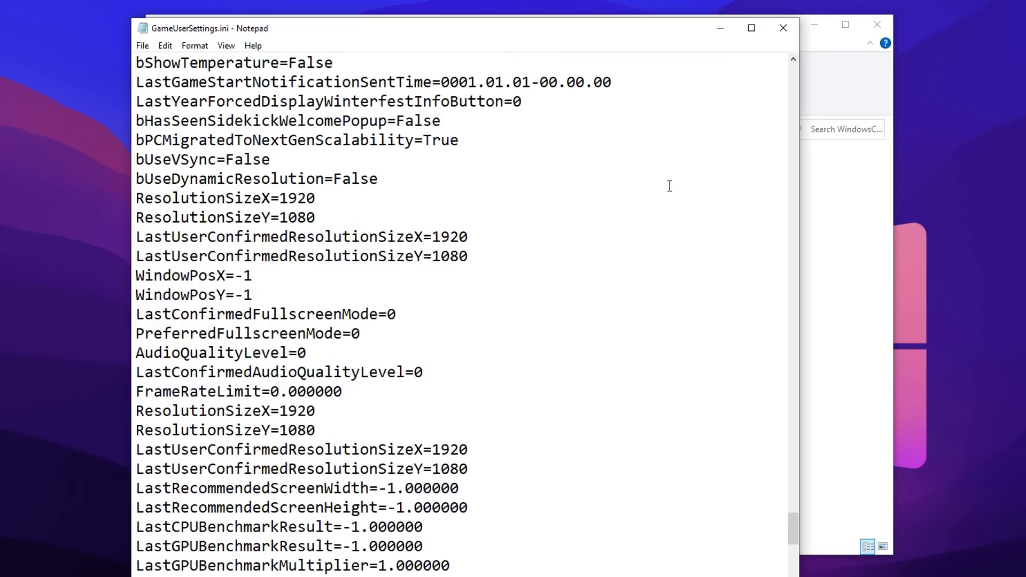
{"action": "left_click_drag", "start_coordinate": [135, 198], "coordinate": [469, 256]}
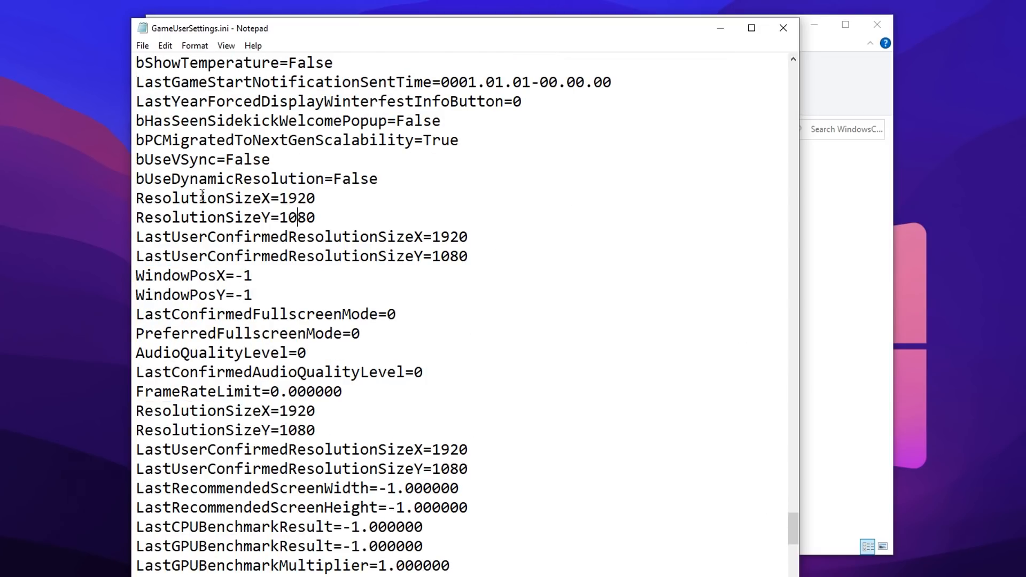
{"action": "left_click_drag", "start_coordinate": [136, 411], "coordinate": [468, 468]}
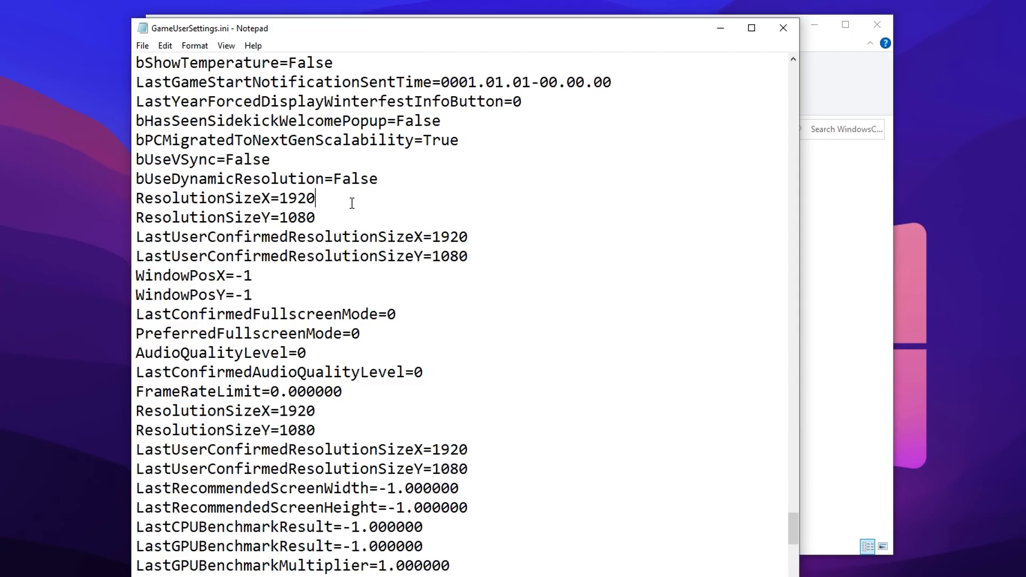
{"action": "double_click", "coordinate": [302, 198]}
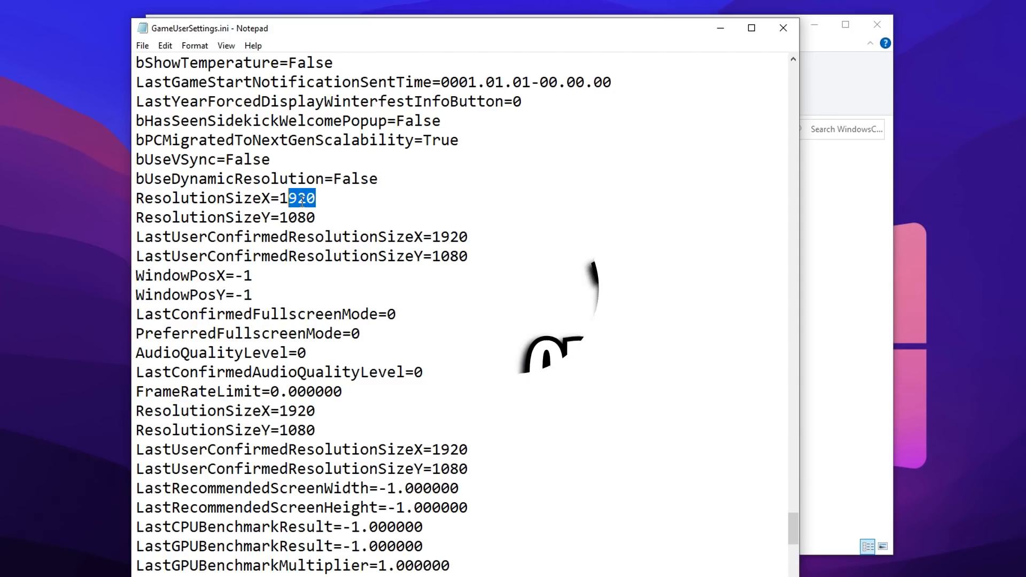
{"action": "type", "text": "1400"}
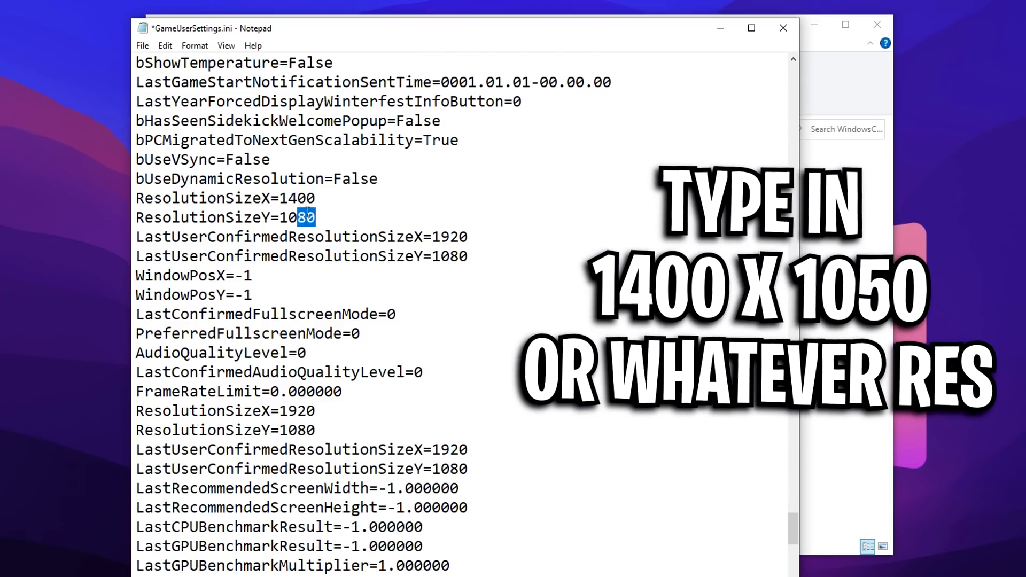
{"action": "type", "text": "1050"}
{"action": "left_click", "coordinate": [302, 238]}
{"action": "type", "text": "400"}
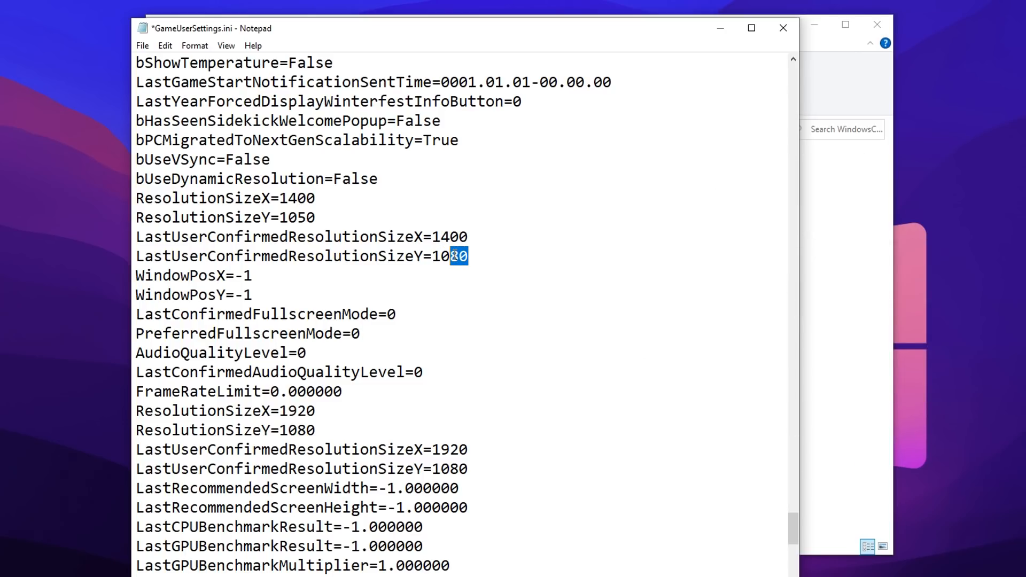
Step: Set the LastUserConfirmed resolution block to 1400 by 1050 and save the file
{"action": "left_click_drag", "start_coordinate": [136, 411], "coordinate": [468, 489]}
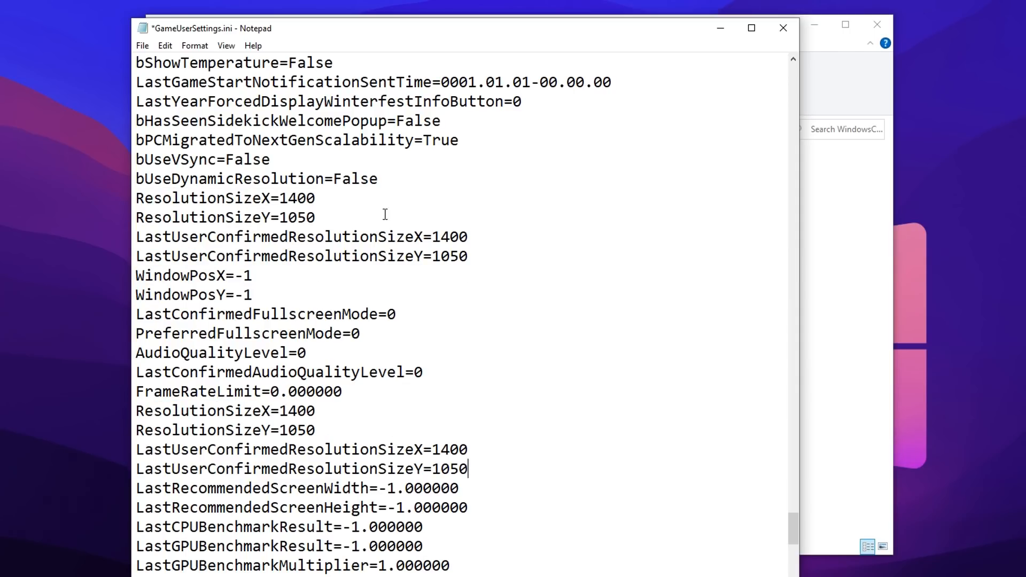
{"action": "left_click_drag", "start_coordinate": [136, 410], "coordinate": [470, 469]}
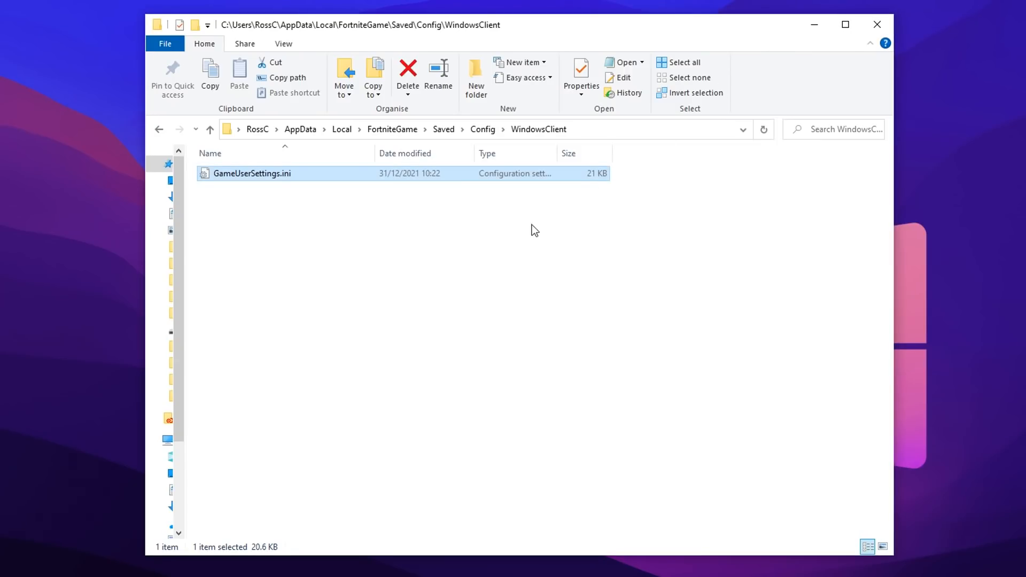
{"action": "mouse_move", "coordinate": [456, 182]}
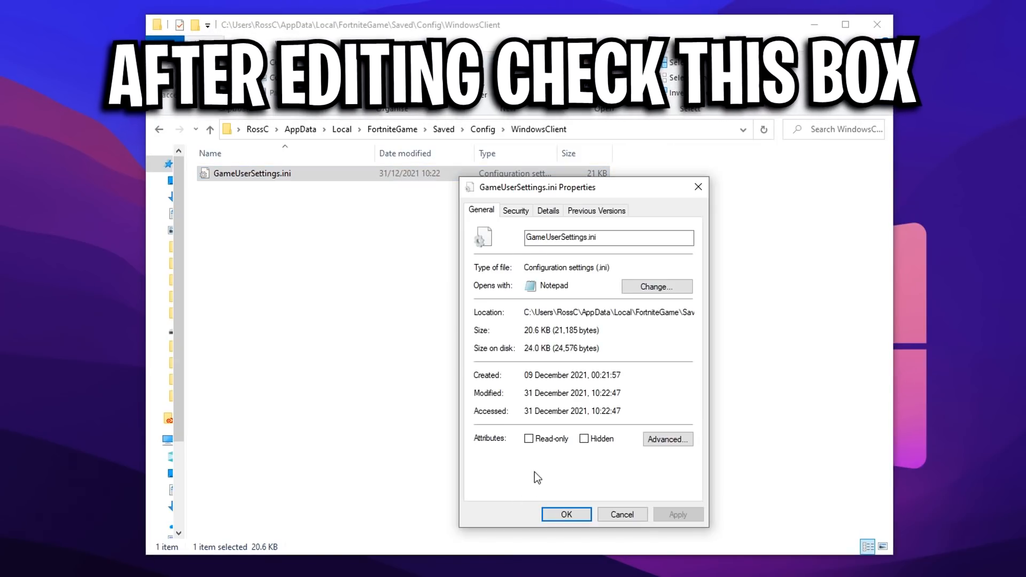
Step: Make GameUserSettings.ini read-only again and apply the attribute
{"action": "left_click", "coordinate": [529, 438]}
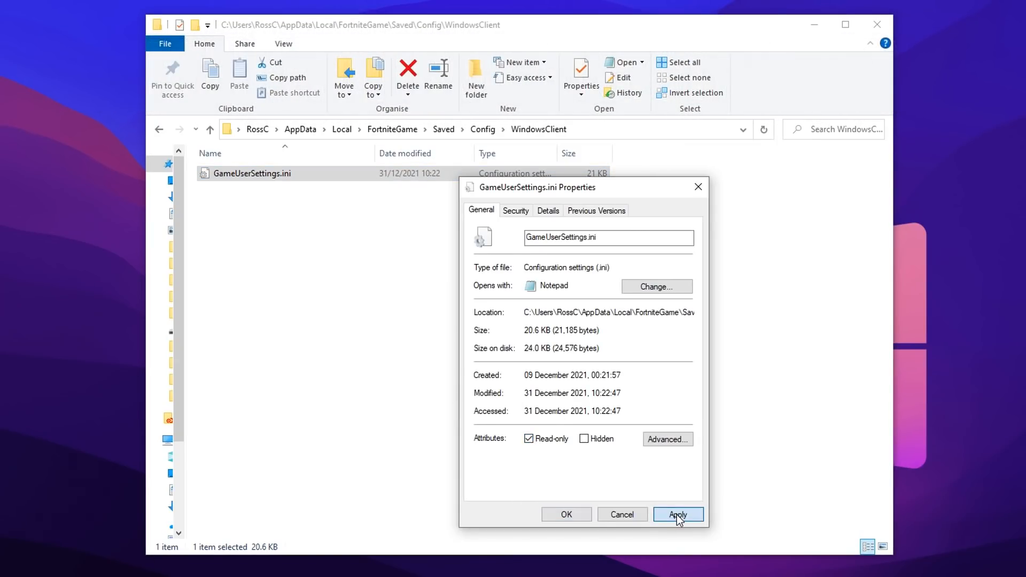
{"action": "left_click", "coordinate": [678, 514]}
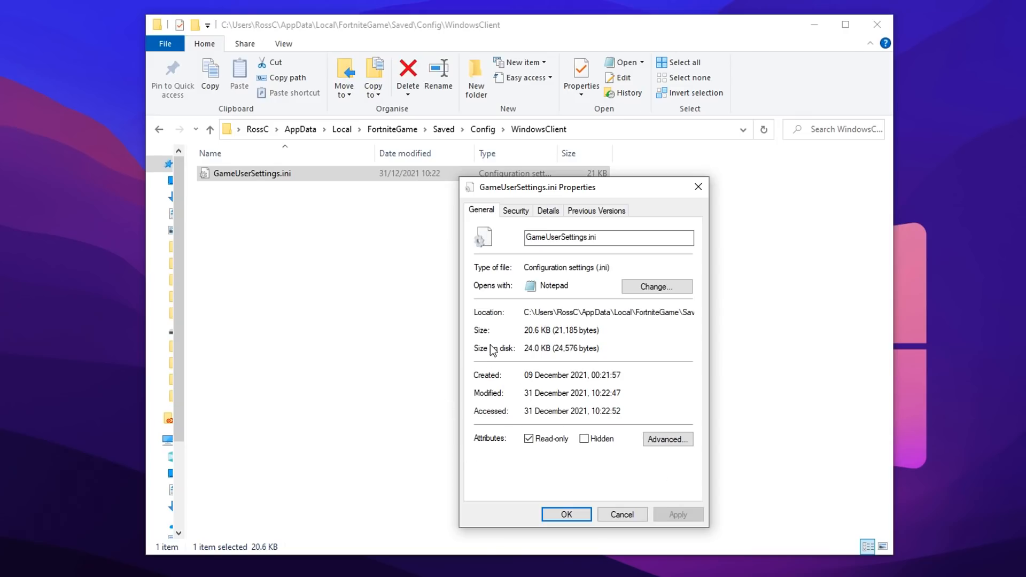
{"action": "mouse_move", "coordinate": [386, 415]}
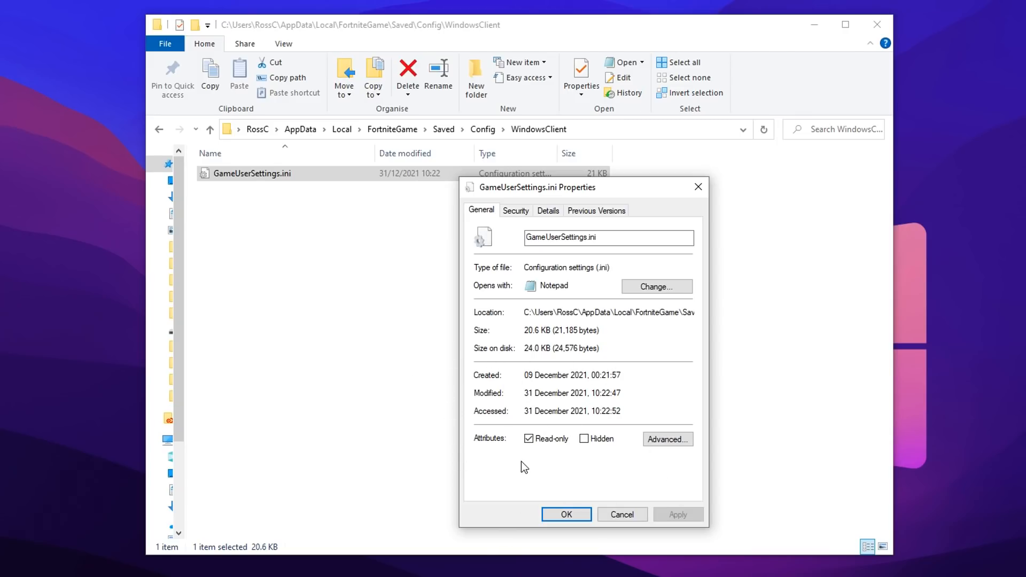
{"action": "mouse_move", "coordinate": [576, 479]}
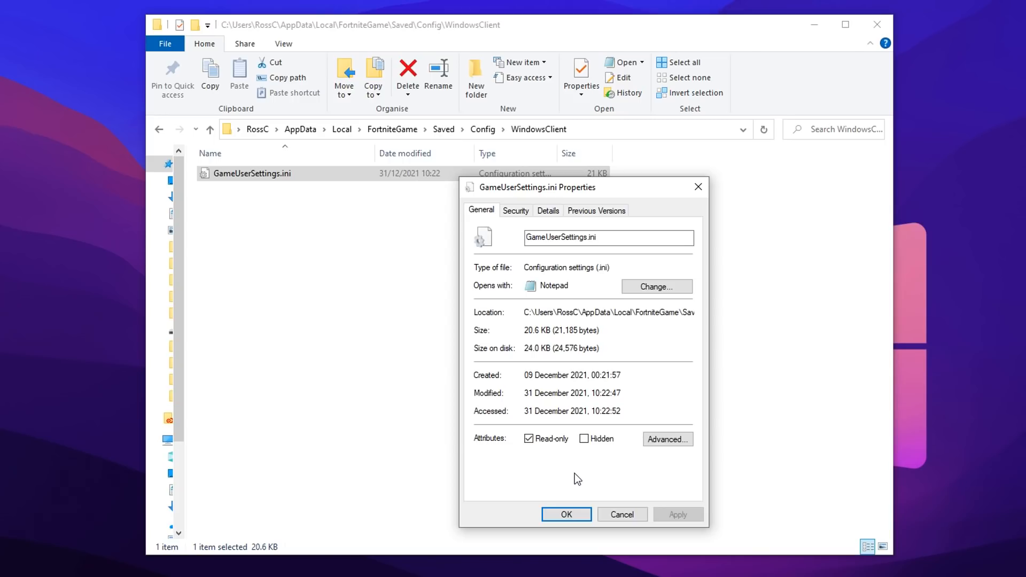
{"action": "mouse_move", "coordinate": [545, 487]}
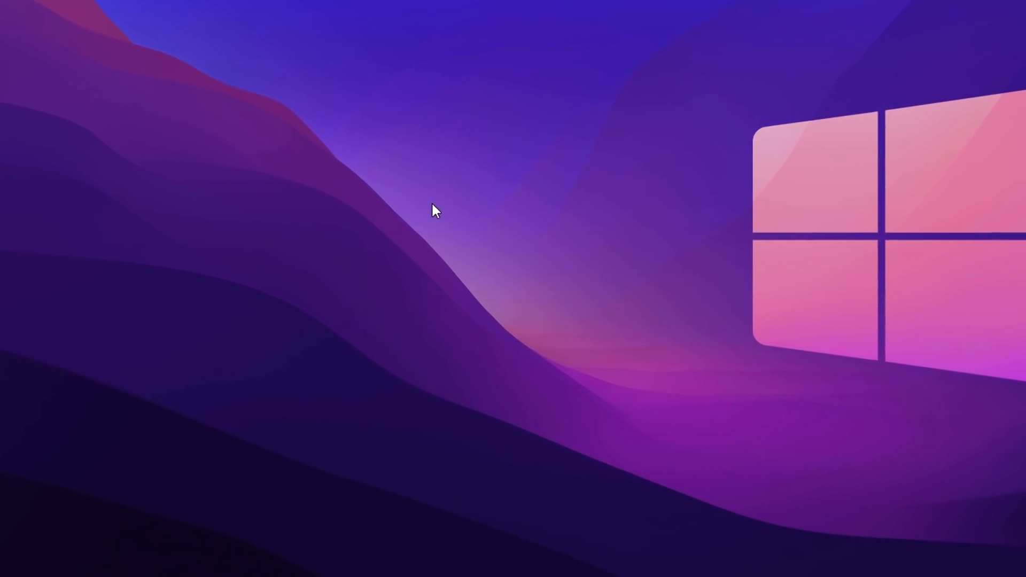
Step: Launch the NVIDIA Control Panel from the desktop's right-click options
{"action": "right_click", "coordinate": [437, 211]}
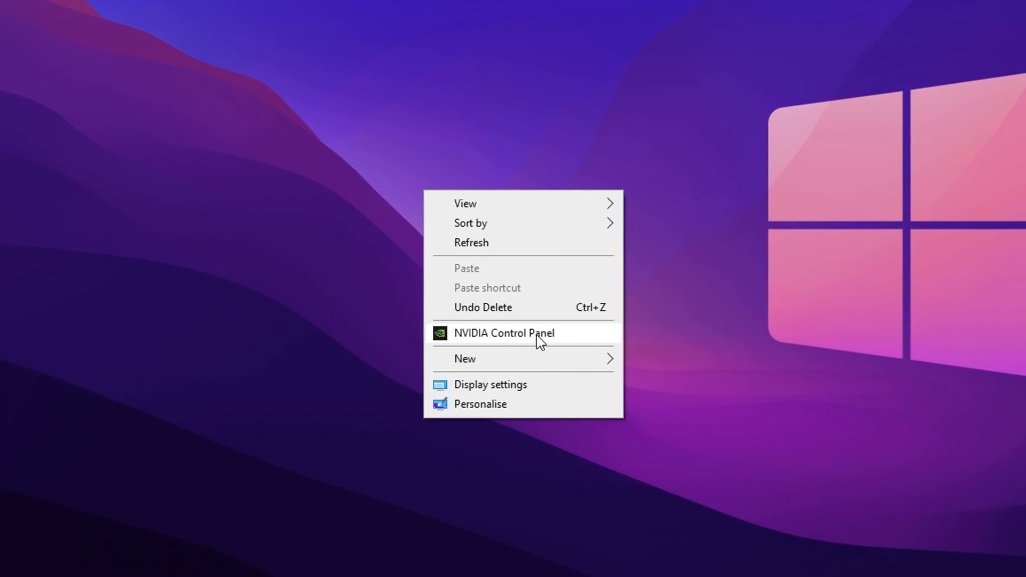
{"action": "left_click", "coordinate": [534, 371]}
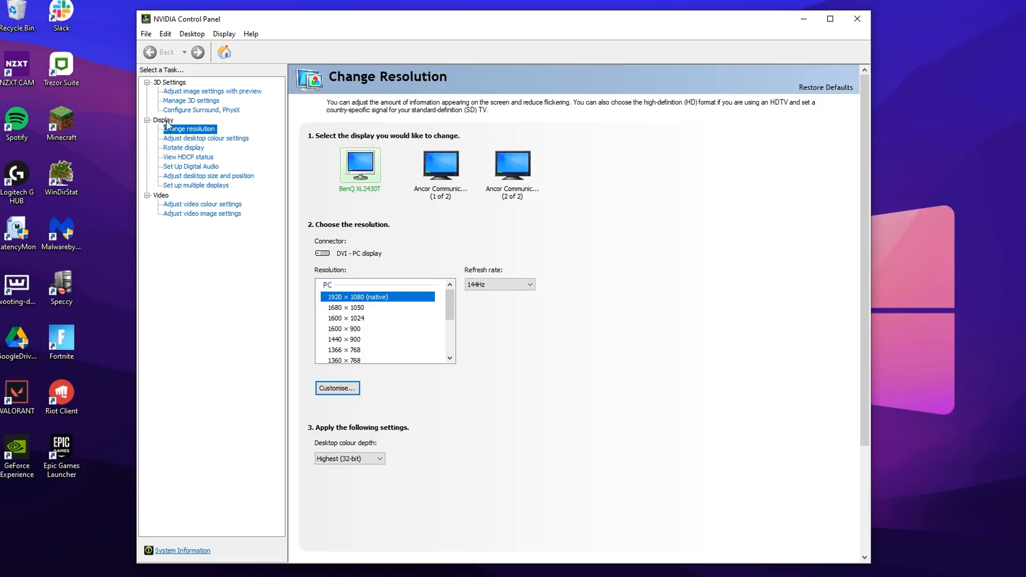
Step: Choose Full-screen scaling on the desktop size and position page
{"action": "left_click", "coordinate": [209, 176]}
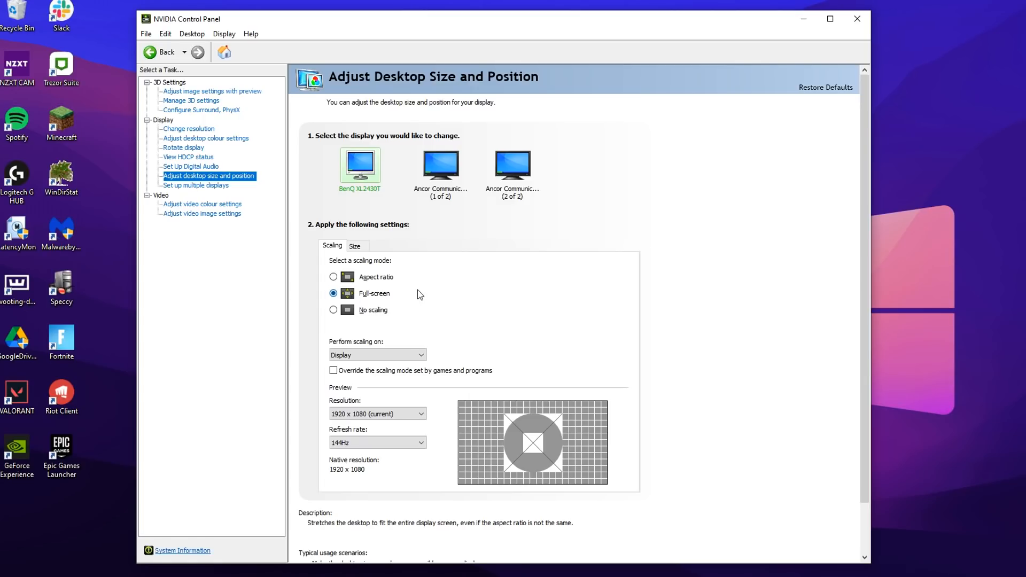
{"action": "left_click", "coordinate": [334, 276]}
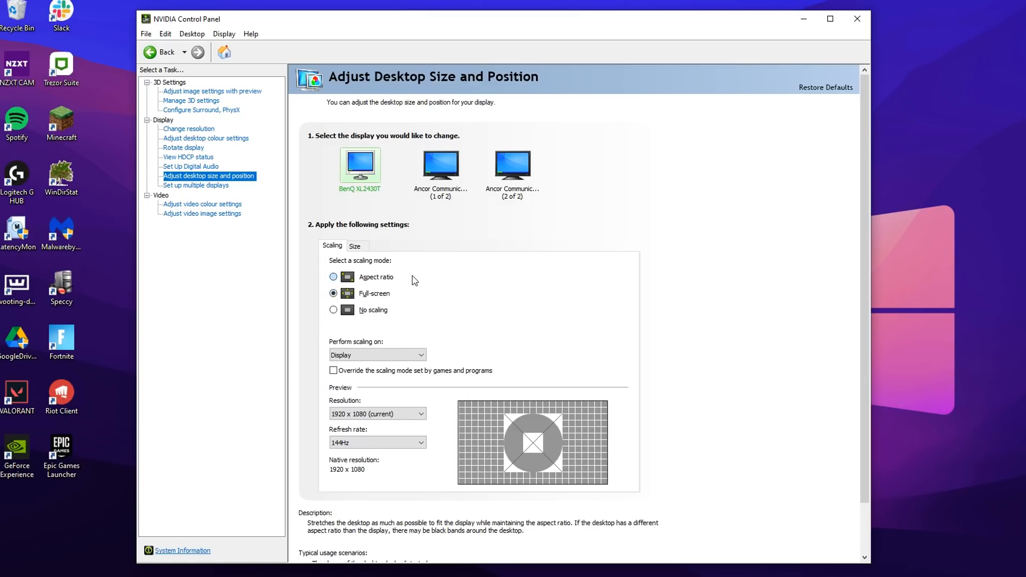
{"action": "mouse_move", "coordinate": [383, 281]}
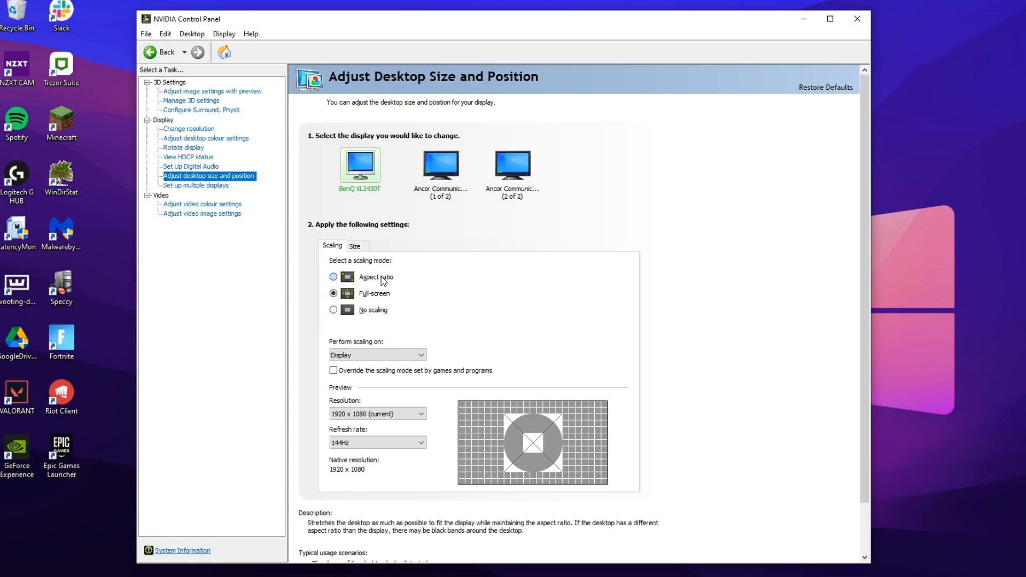
{"action": "left_click", "coordinate": [333, 293]}
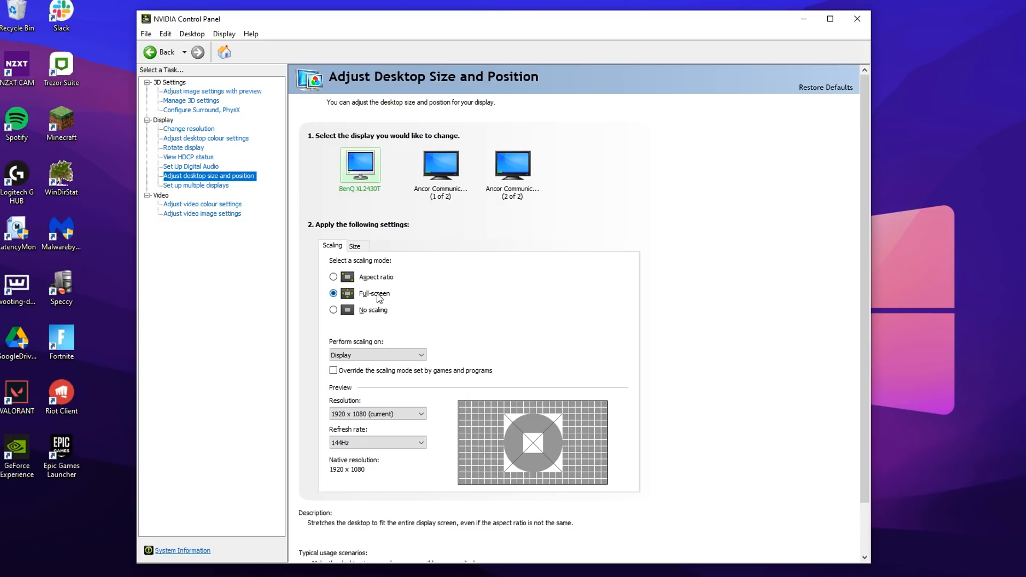
{"action": "left_click", "coordinate": [188, 128]}
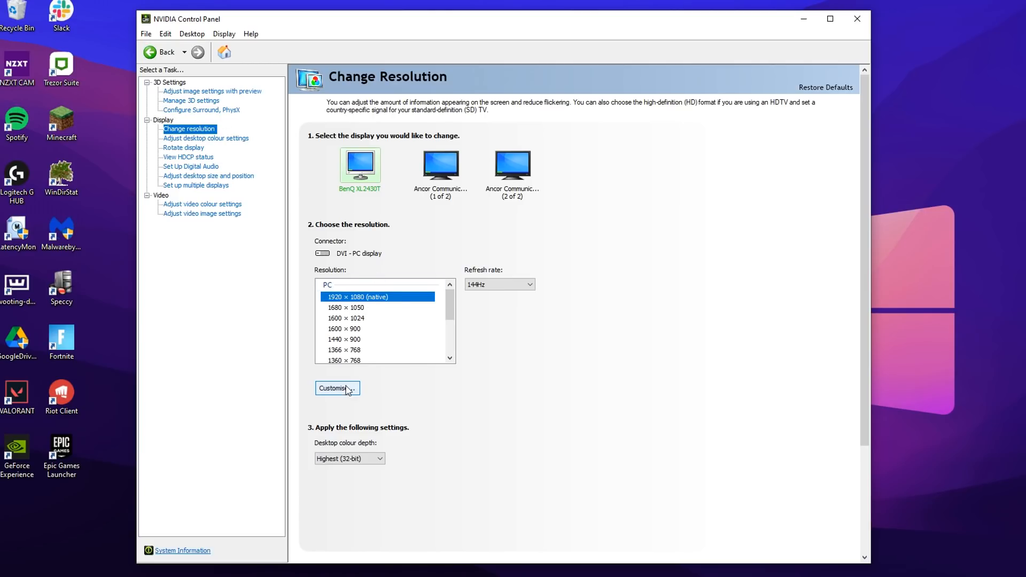
Step: Create a custom 1400 × 1050 resolution at 144 Hz, test it and save it
{"action": "left_click", "coordinate": [337, 388]}
{"action": "type", "text": "1400"}
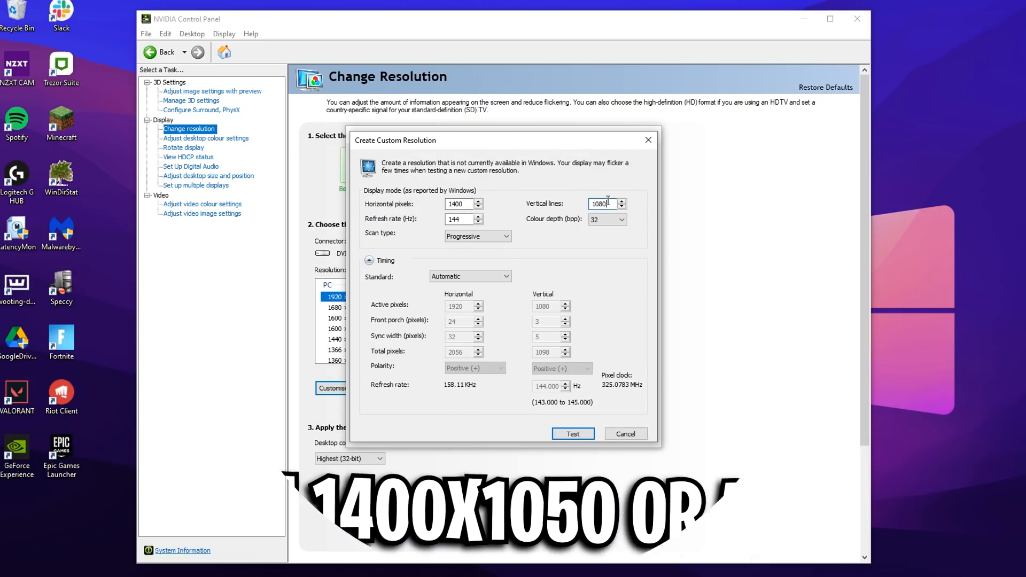
{"action": "type", "text": "1050"}
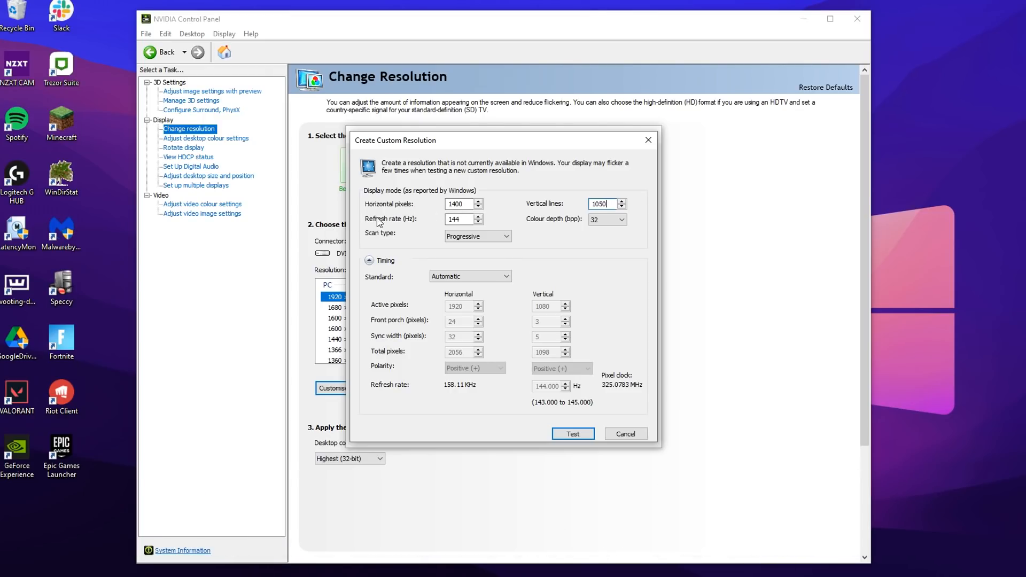
{"action": "left_click", "coordinate": [458, 218]}
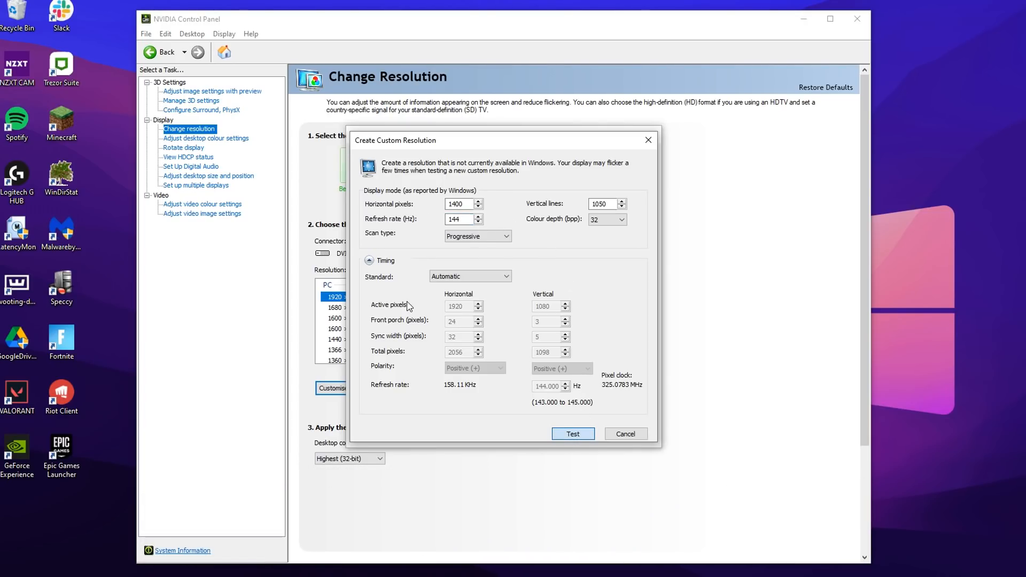
{"action": "left_click", "coordinate": [572, 433]}
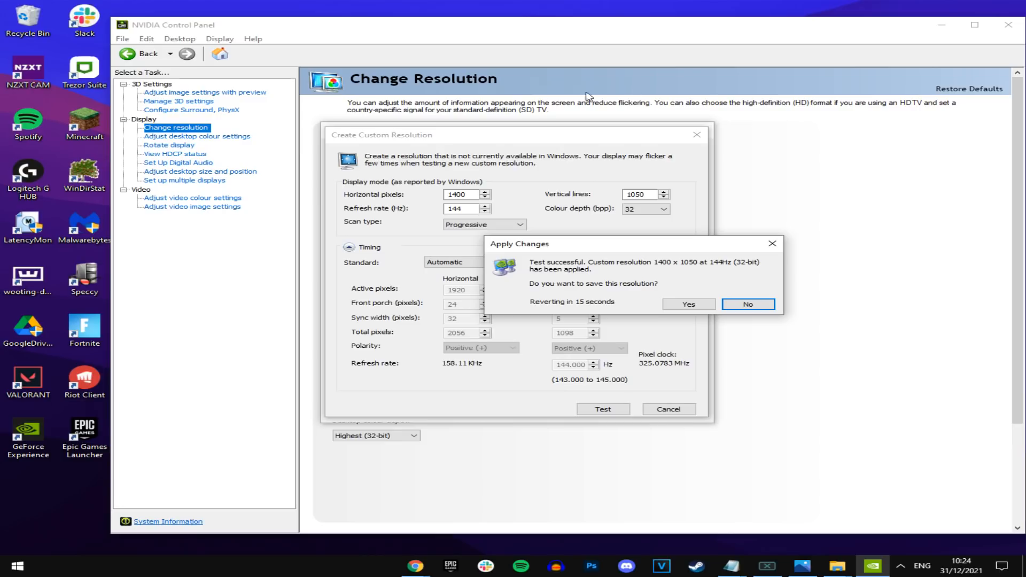
{"action": "left_click", "coordinate": [747, 303]}
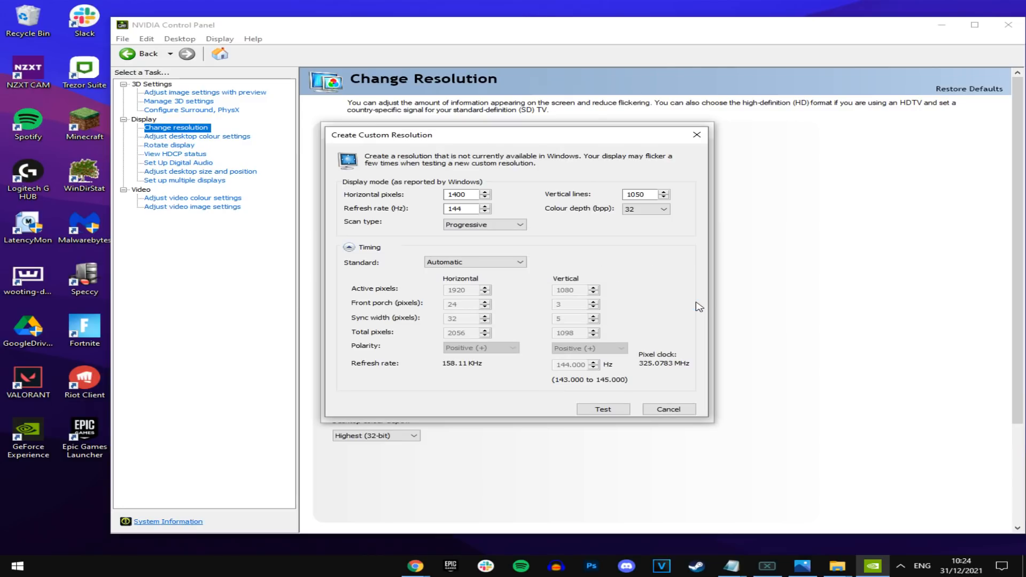
{"action": "left_click", "coordinate": [668, 410]}
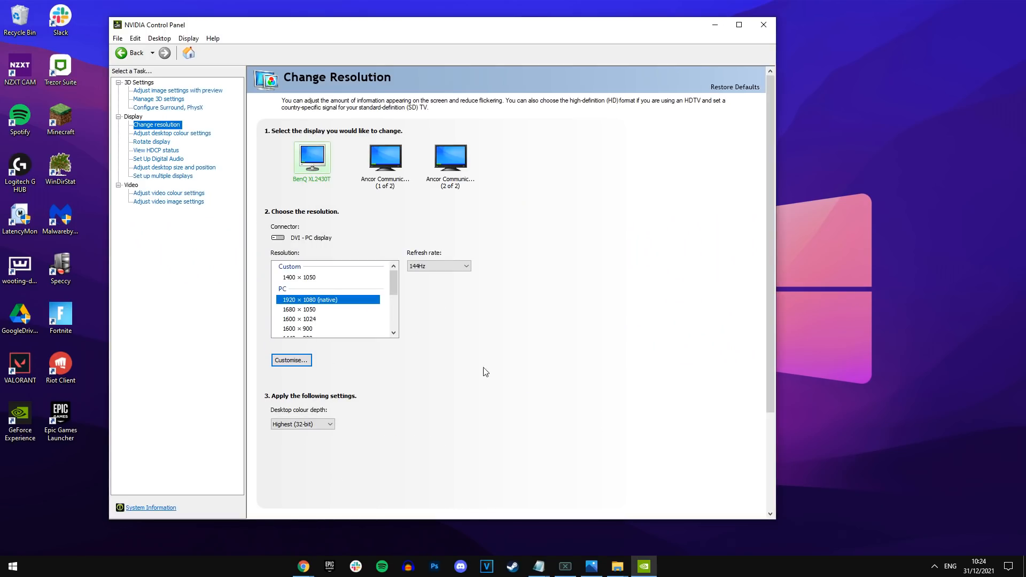
{"action": "mouse_move", "coordinate": [443, 19]}
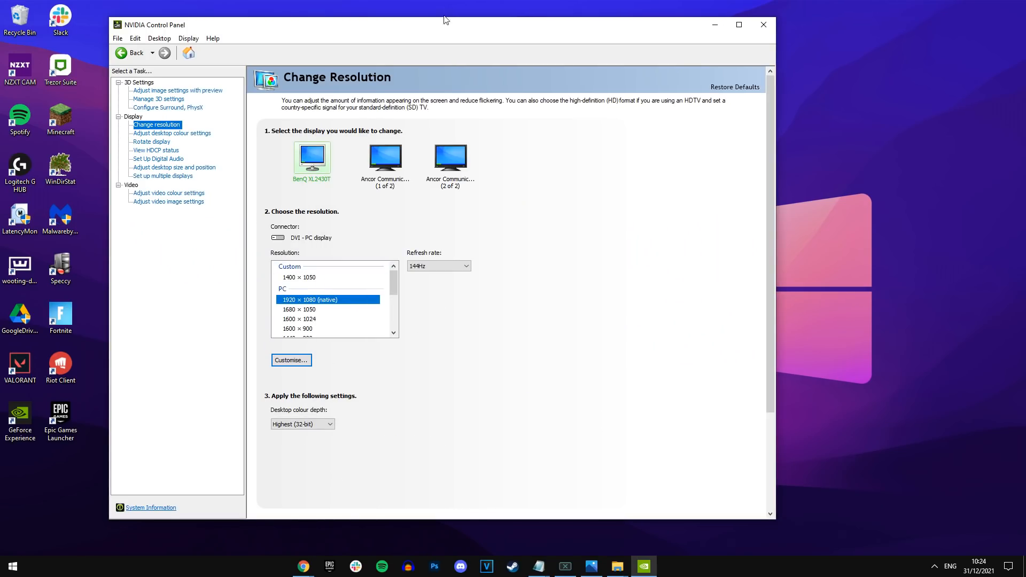
Step: Apply the custom 1400 × 1050 resolution, keep the change and close the panel
{"action": "left_click_drag", "start_coordinate": [444, 19], "coordinate": [540, 28]}
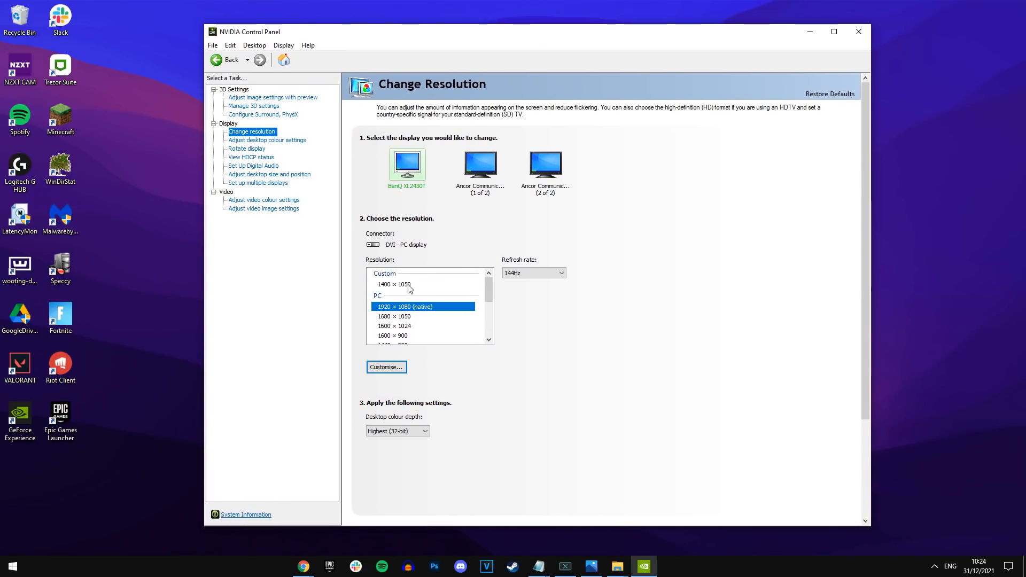
{"action": "left_click", "coordinate": [396, 285]}
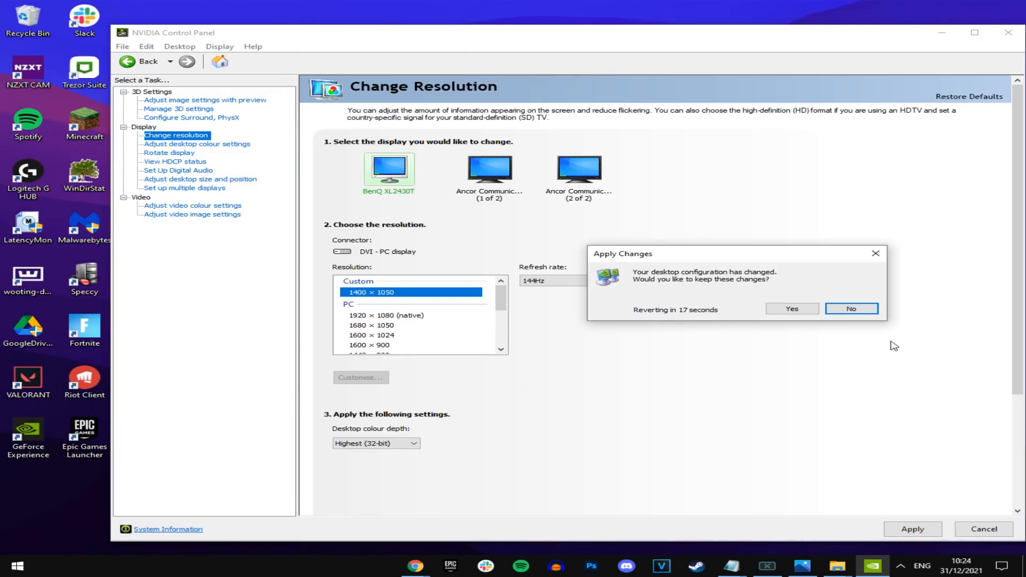
{"action": "left_click", "coordinate": [853, 308]}
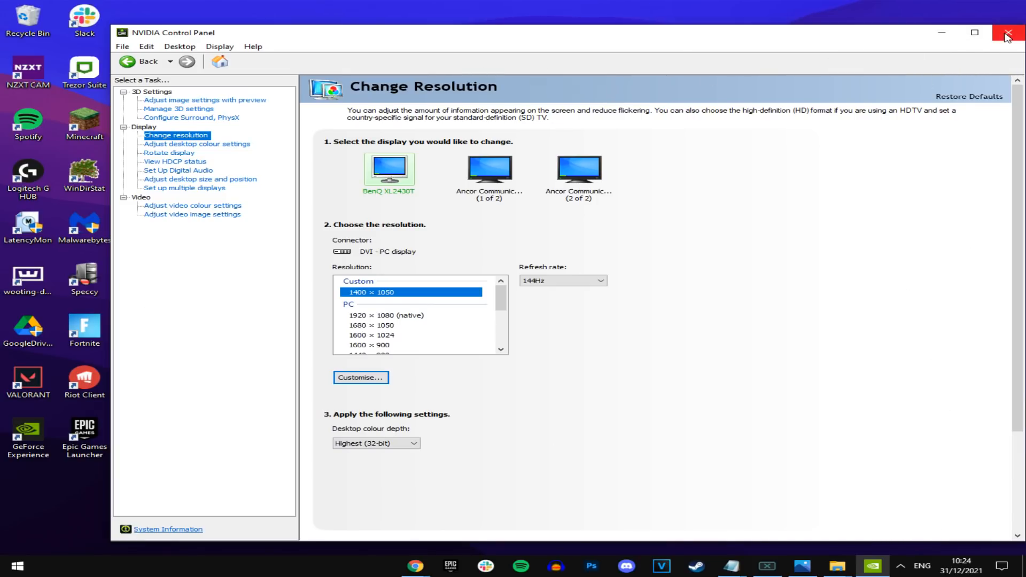
{"action": "left_click", "coordinate": [1008, 33]}
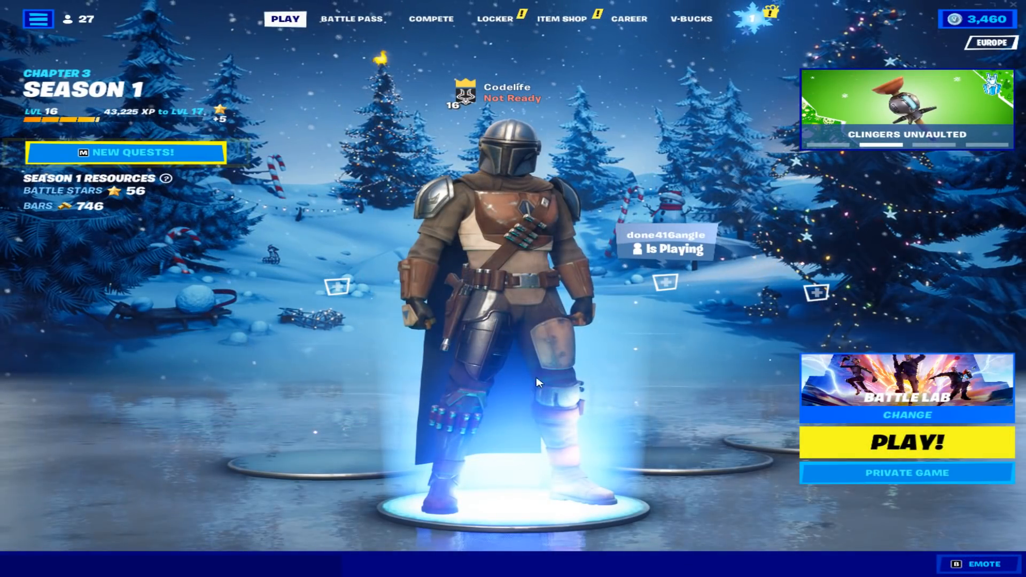
Step: View Fortnite's lobby at the stretched resolution, then return to the desktop
{"action": "left_click", "coordinate": [905, 443]}
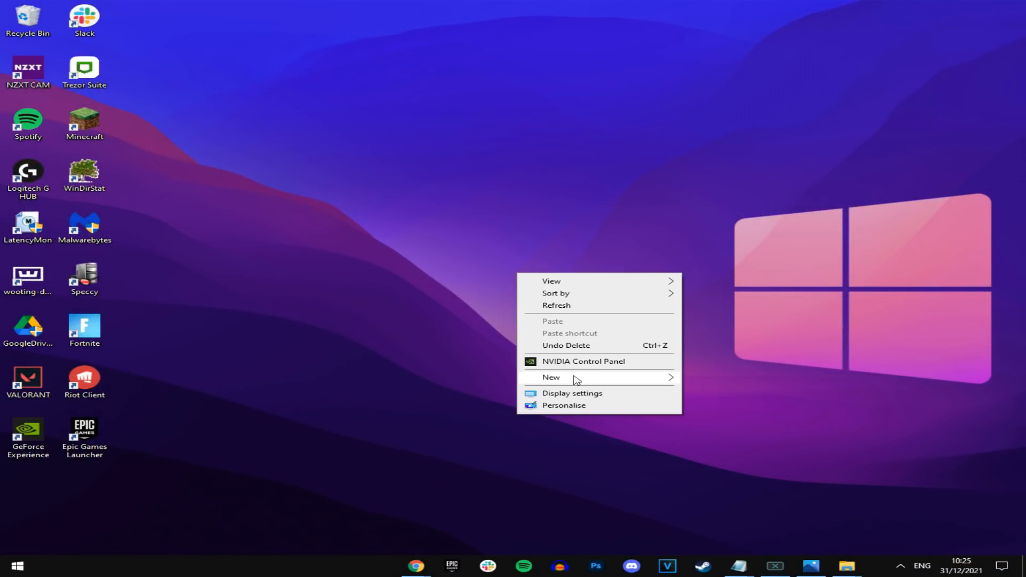
Step: Restore the native 1920×1080 resolution in NVIDIA Control Panel, keep it, and close the panel
{"action": "left_click", "coordinate": [585, 366]}
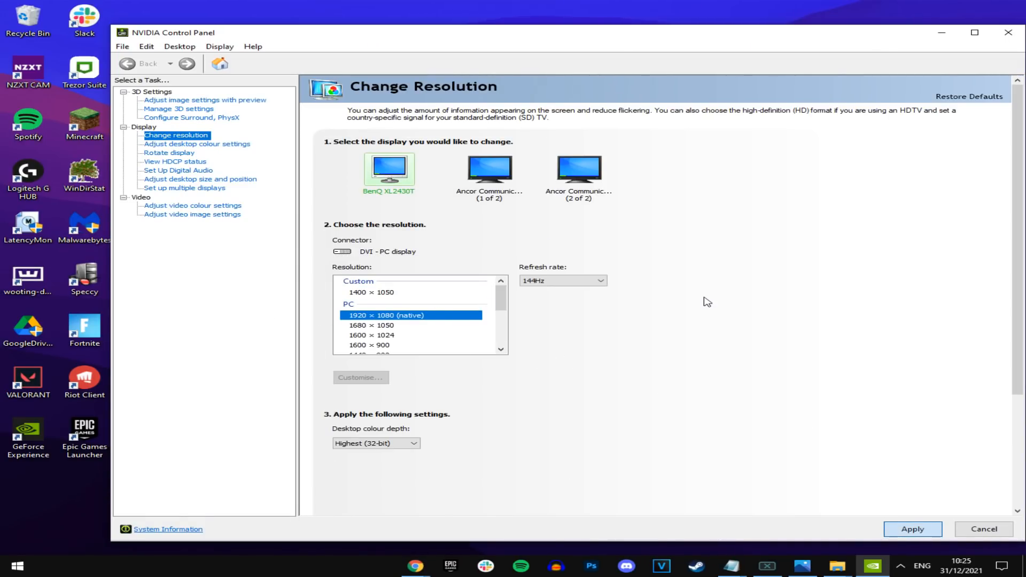
{"action": "left_click", "coordinate": [912, 529]}
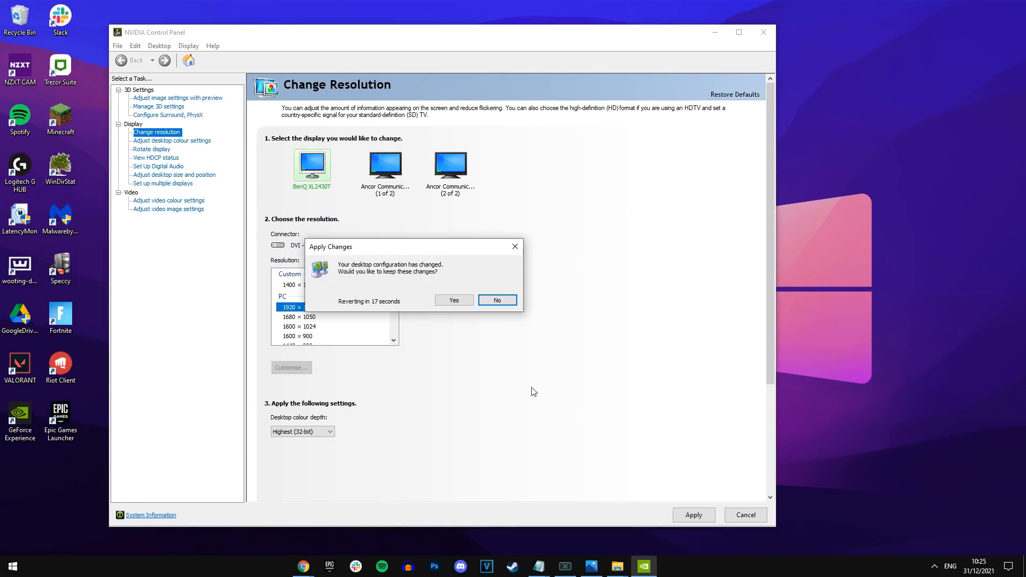
{"action": "left_click", "coordinate": [453, 299]}
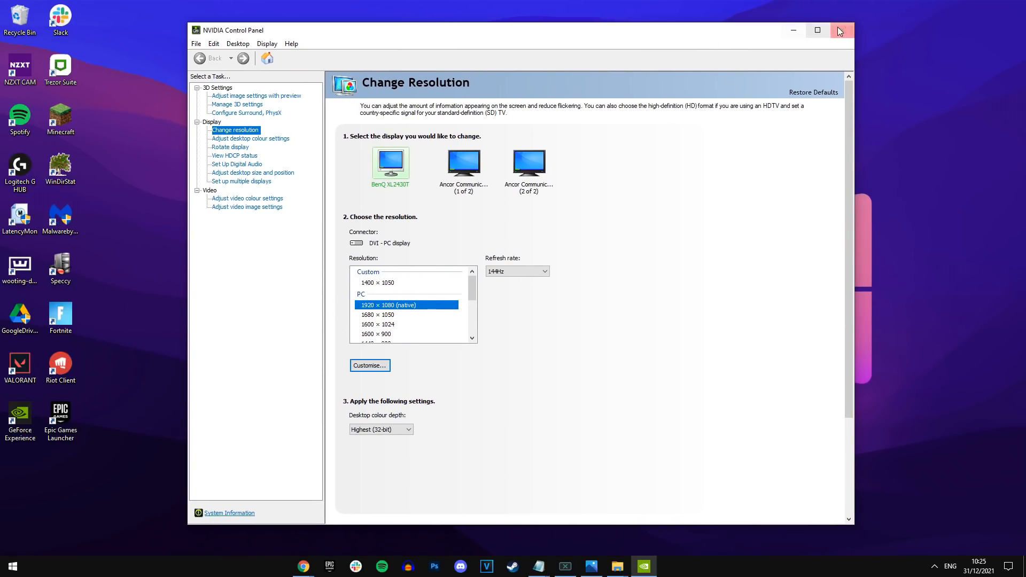
{"action": "left_click", "coordinate": [838, 30]}
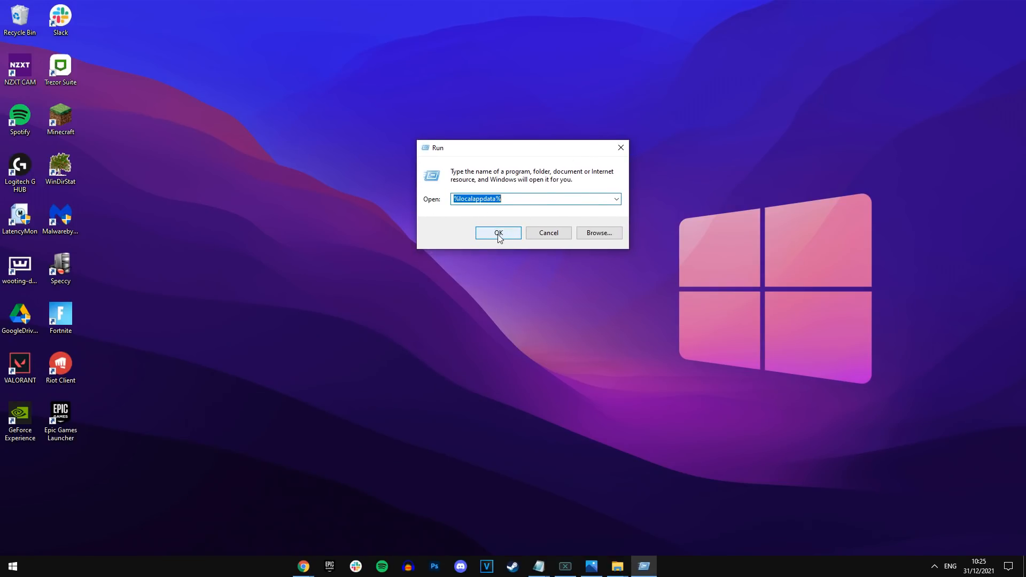
Step: Navigate from %localappdata% into FortniteGame's WindowsClient config folder
{"action": "left_click", "coordinate": [497, 233]}
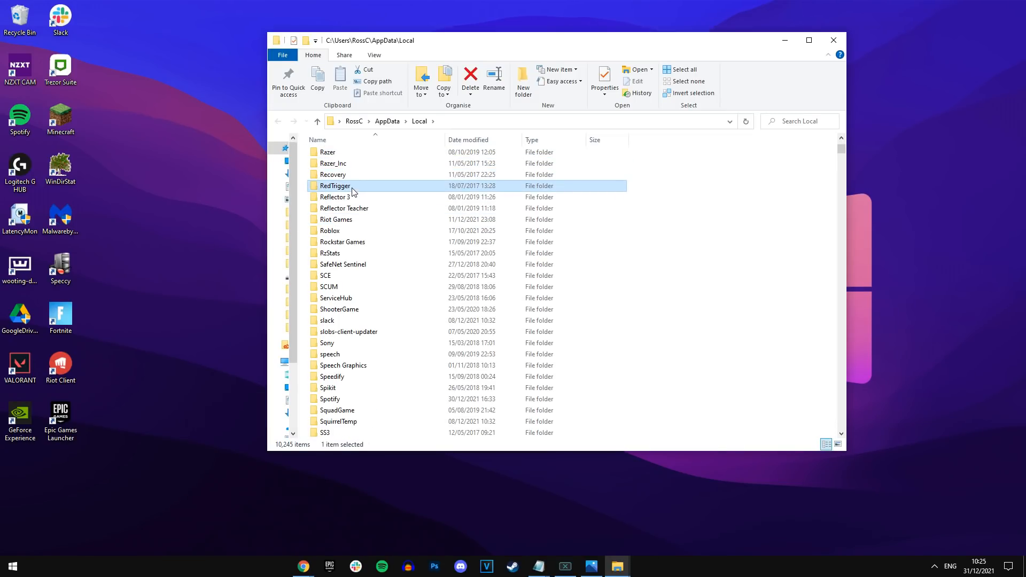
{"action": "left_click", "coordinate": [336, 219]}
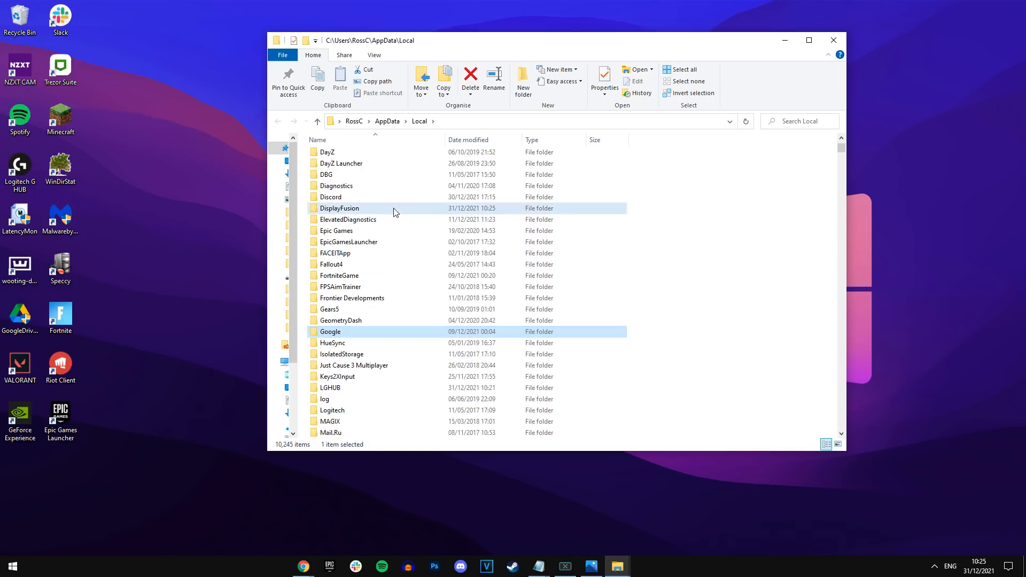
{"action": "left_click", "coordinate": [371, 275]}
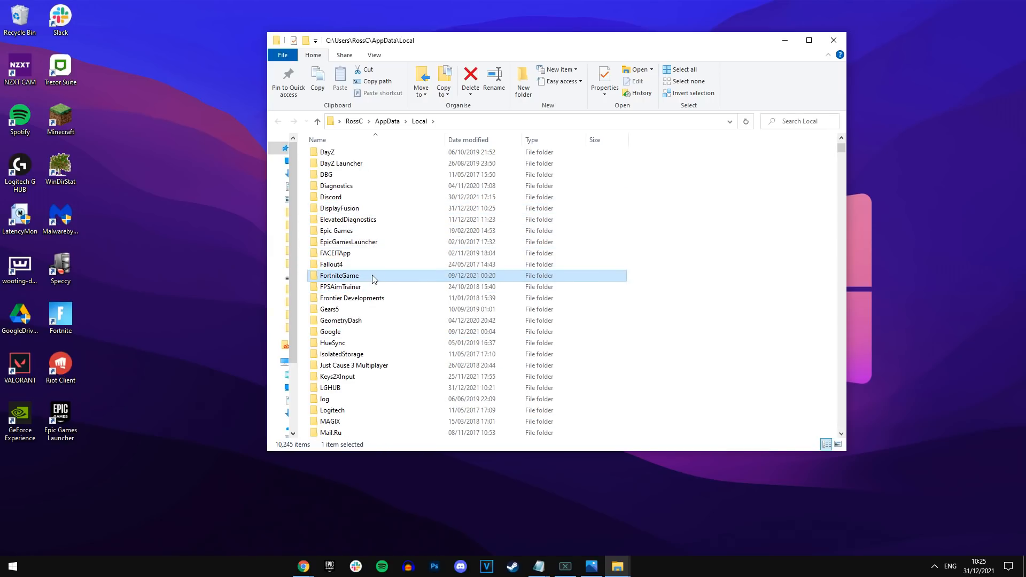
{"action": "double_click", "coordinate": [339, 275]}
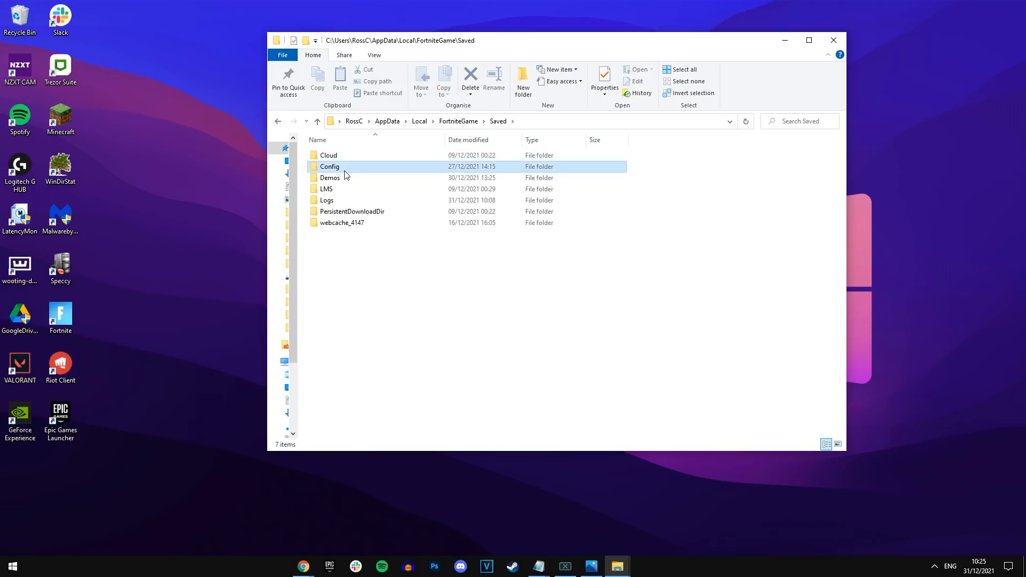
Step: Clear Read-only on GameUserSettings.ini via Properties and open it in Notepad
{"action": "right_click", "coordinate": [351, 155]}
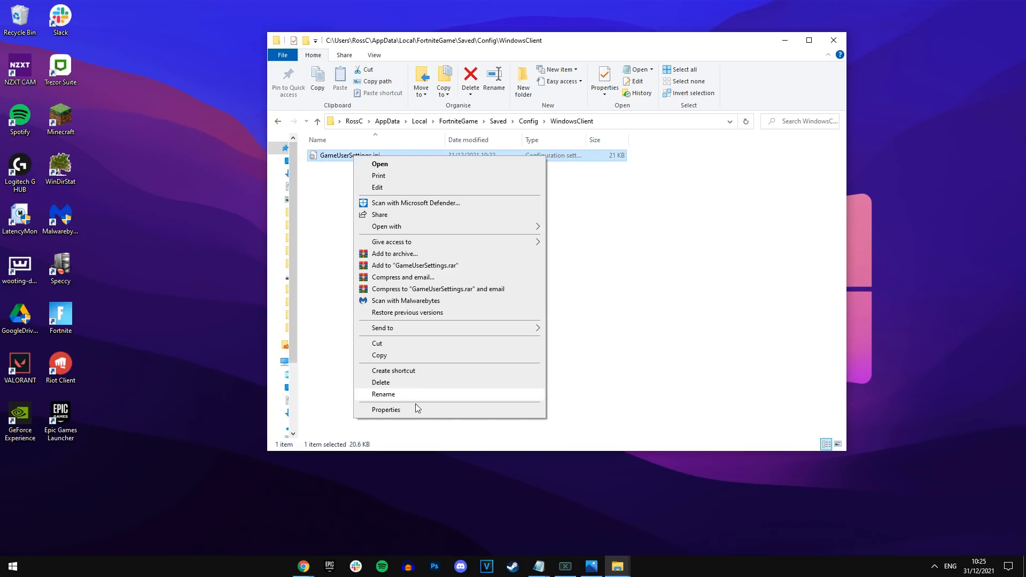
{"action": "left_click", "coordinate": [386, 410]}
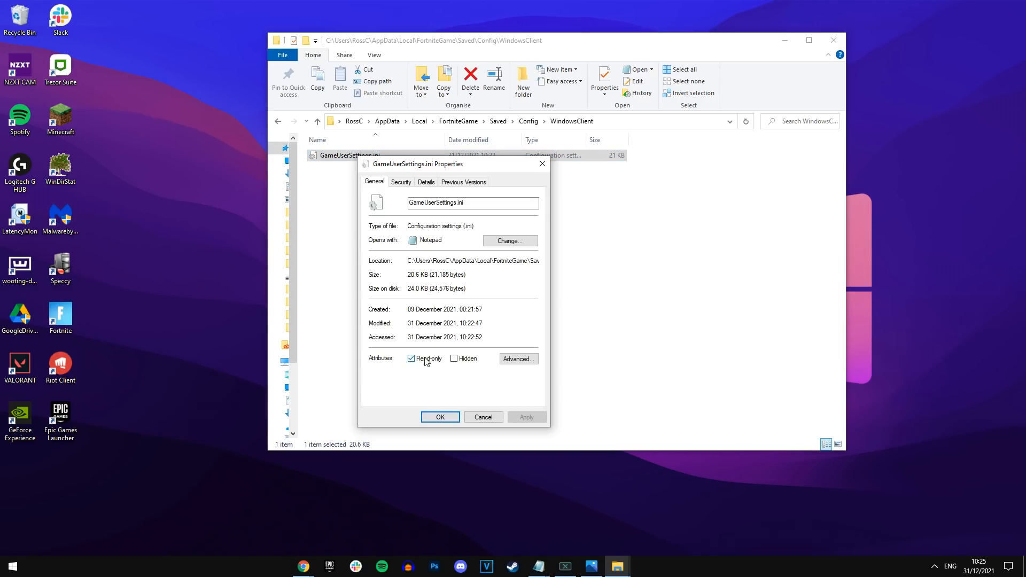
{"action": "left_click", "coordinate": [439, 417]}
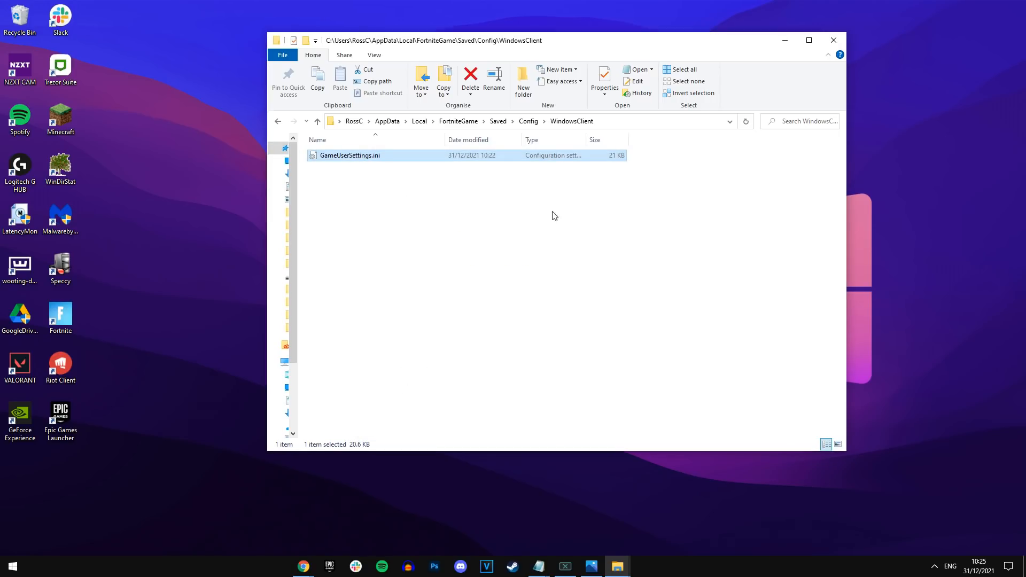
{"action": "double_click", "coordinate": [349, 155]}
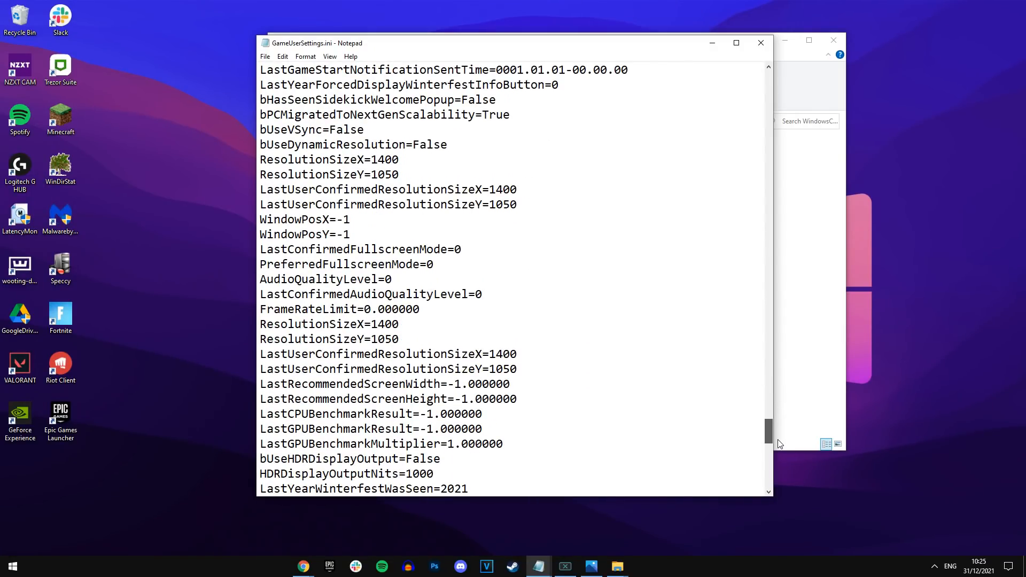
Step: Change ResolutionSizeX from 1400 to 1920, save the file, and recheck its properties
{"action": "double_click", "coordinate": [385, 159]}
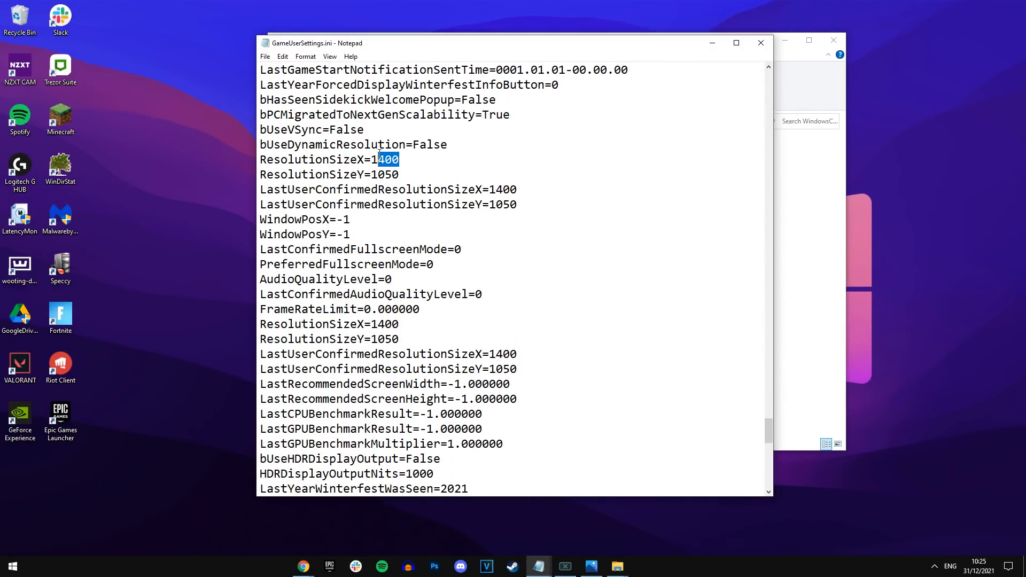
{"action": "type", "text": "920"}
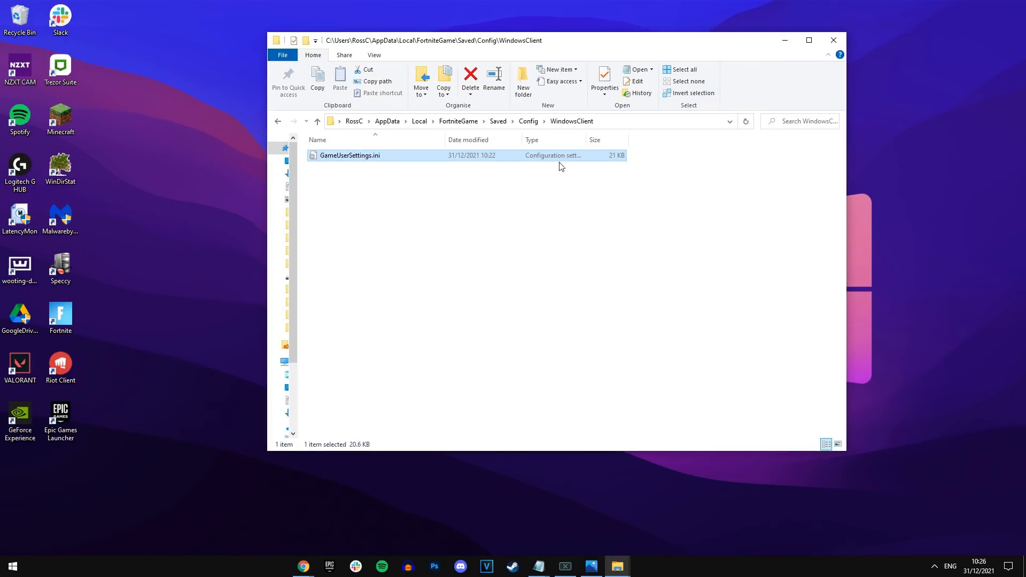
{"action": "left_click", "coordinate": [603, 81]}
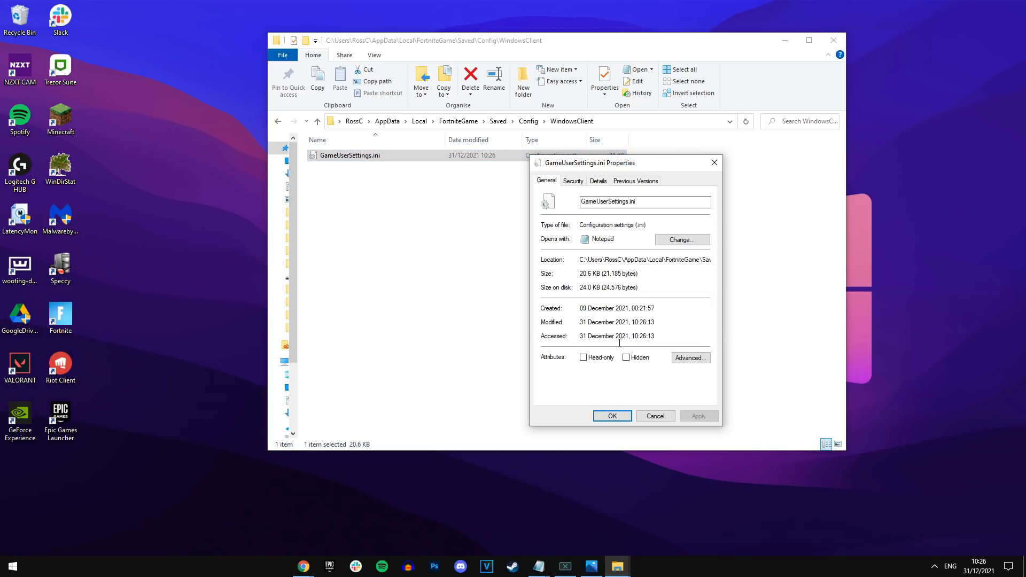
{"action": "left_click", "coordinate": [612, 416]}
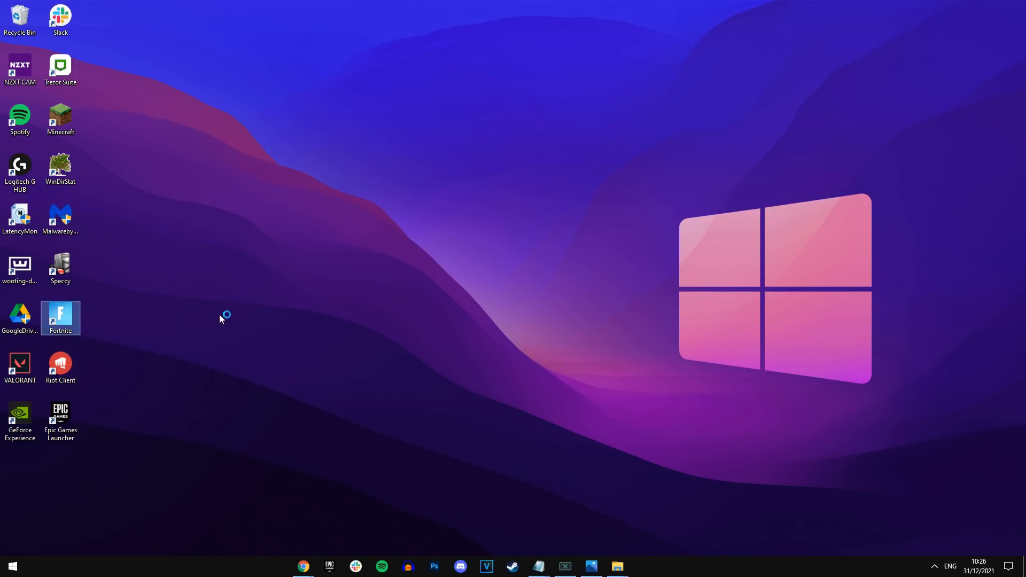
Step: Launch Fortnite from the desktop shortcut and start a Battle Lab session
{"action": "double_click", "coordinate": [60, 319]}
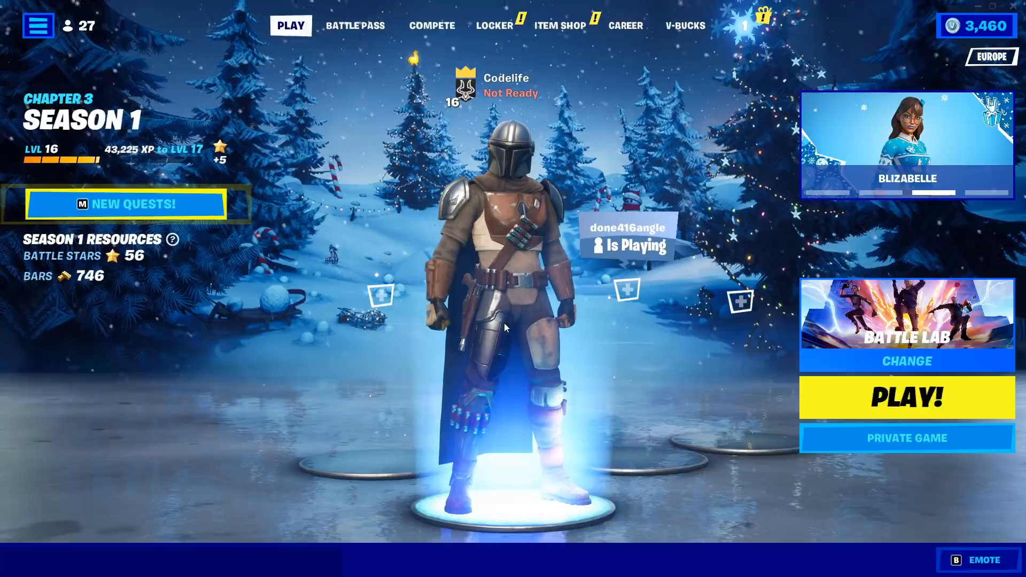
{"action": "left_click", "coordinate": [906, 397]}
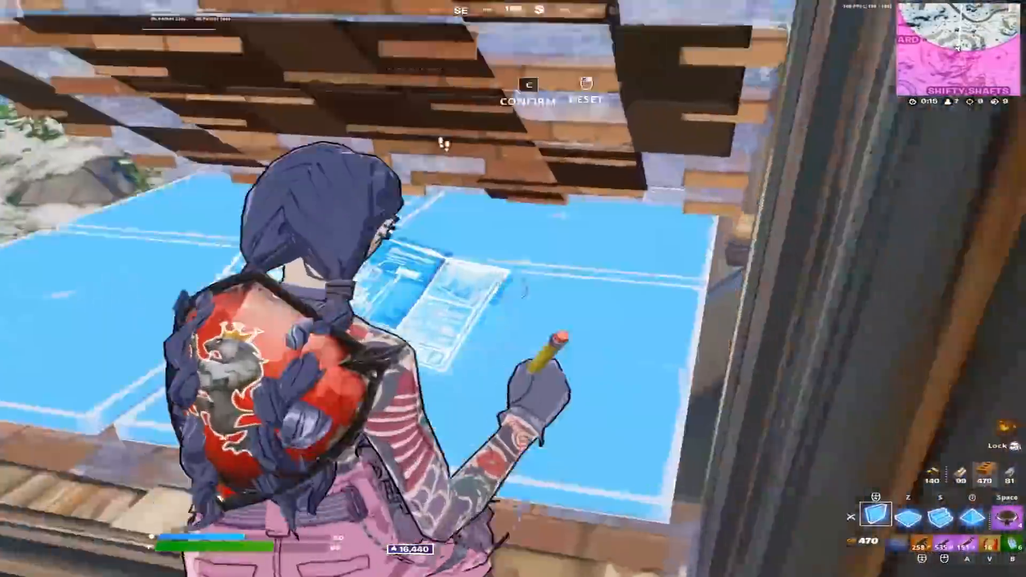